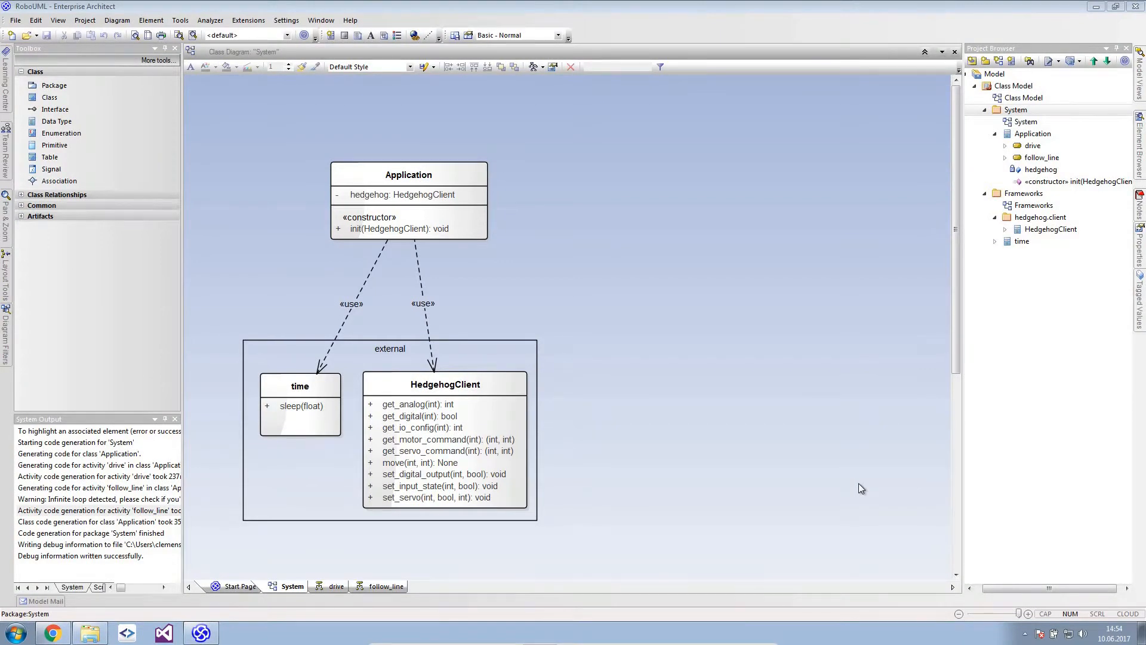
pyautogui.moveTo(659, 273)
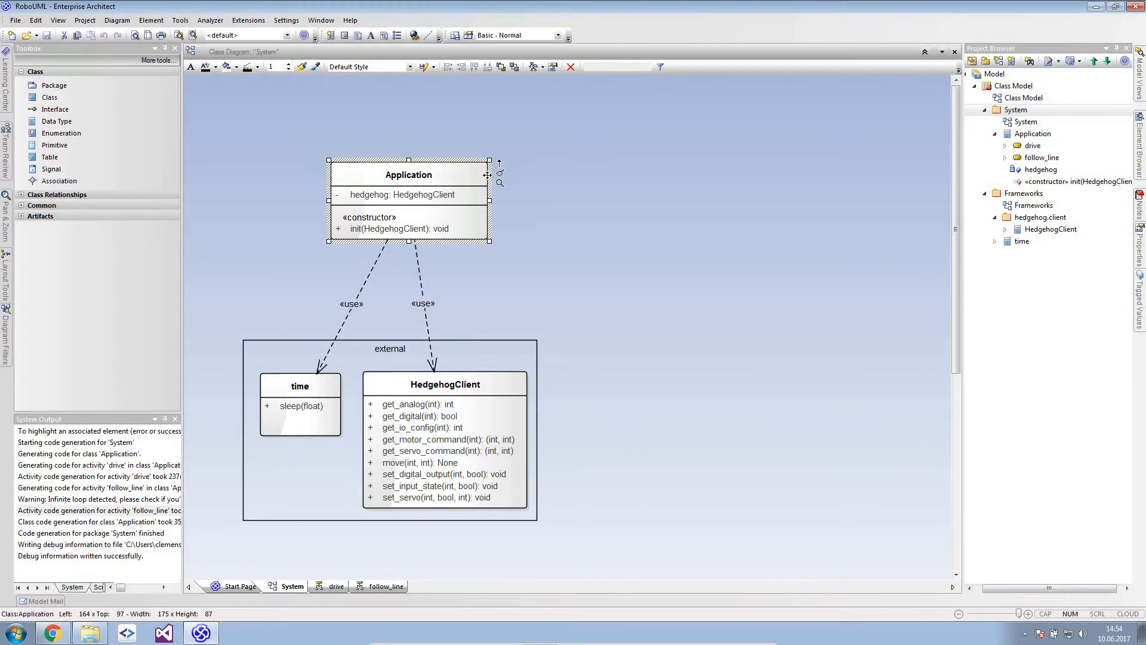
pyautogui.moveTo(496, 282)
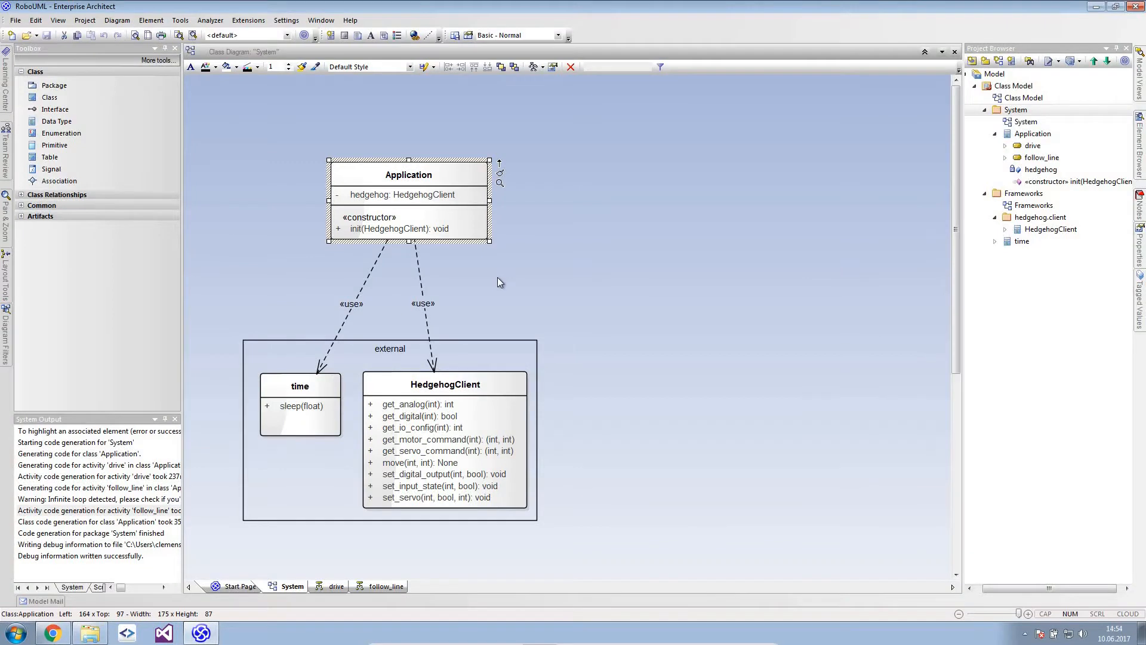
# Step: Select the time and HedgehogClient classes in the class diagram
pyautogui.click(358, 341)
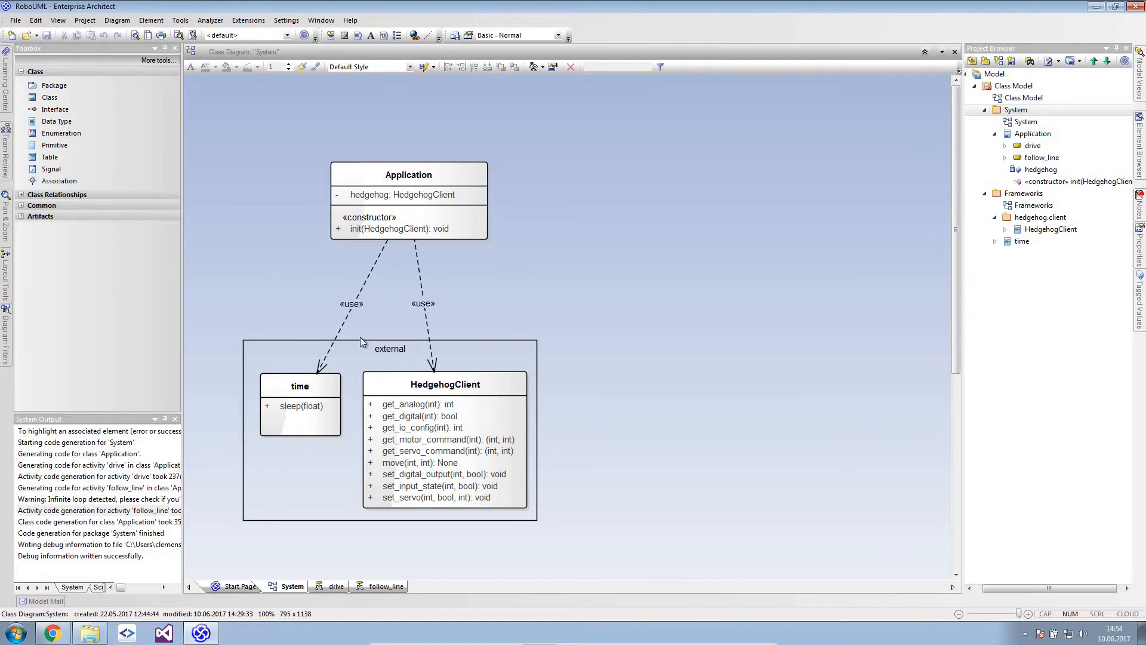
pyautogui.click(300, 406)
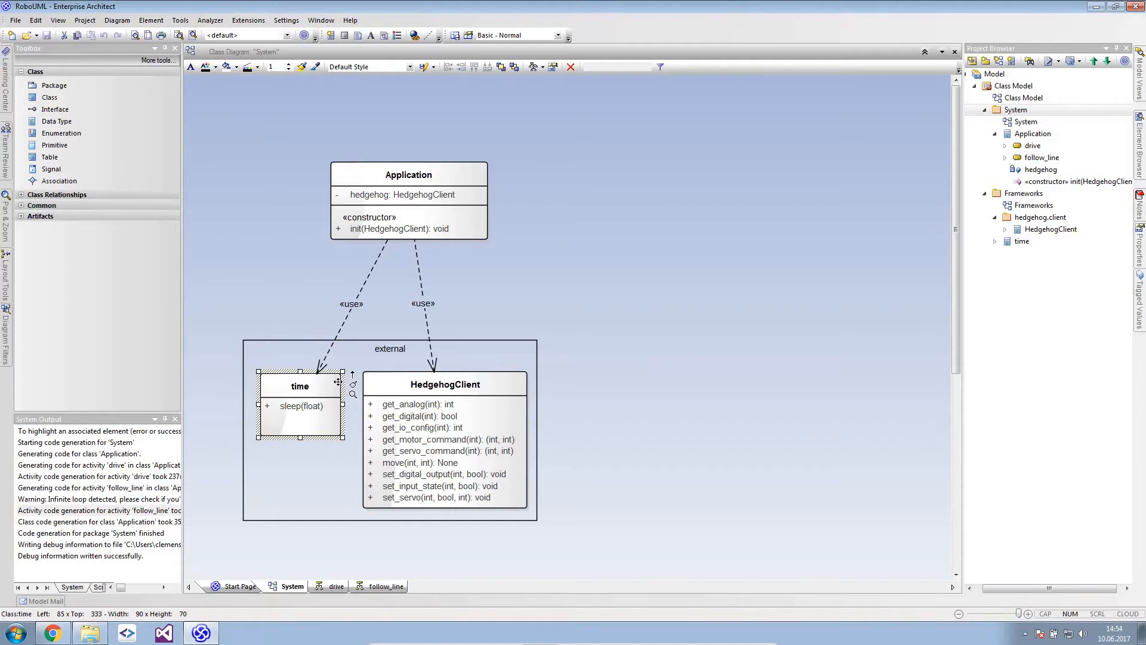
pyautogui.click(389, 347)
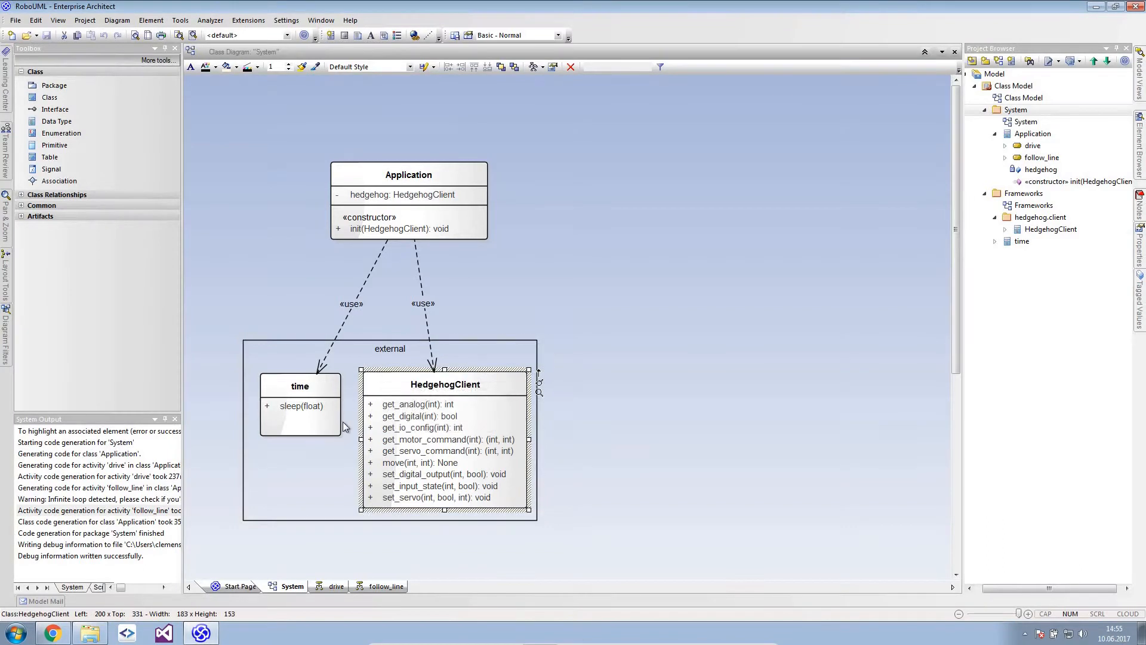
pyautogui.moveTo(386, 521)
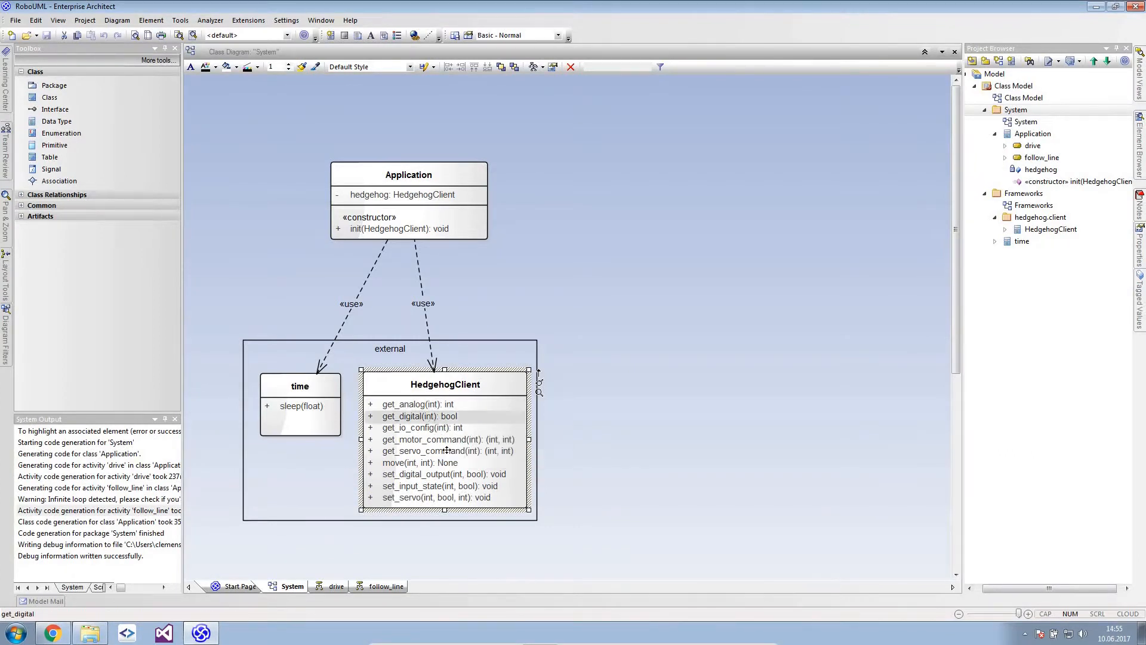
pyautogui.moveTo(425, 496)
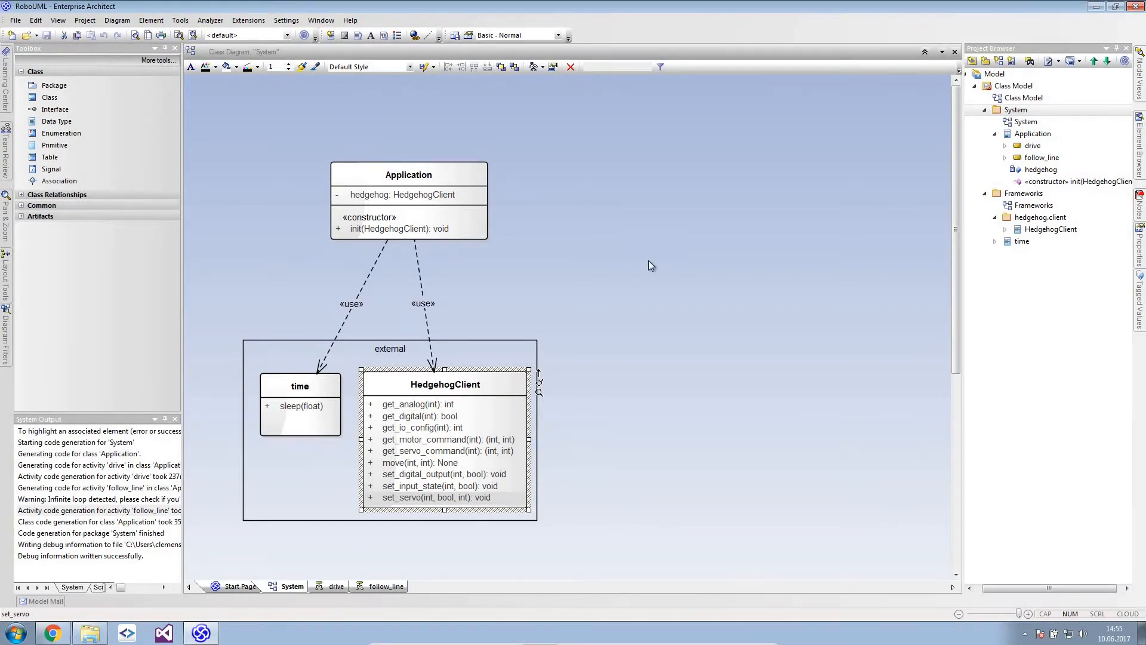
pyautogui.moveTo(570, 238)
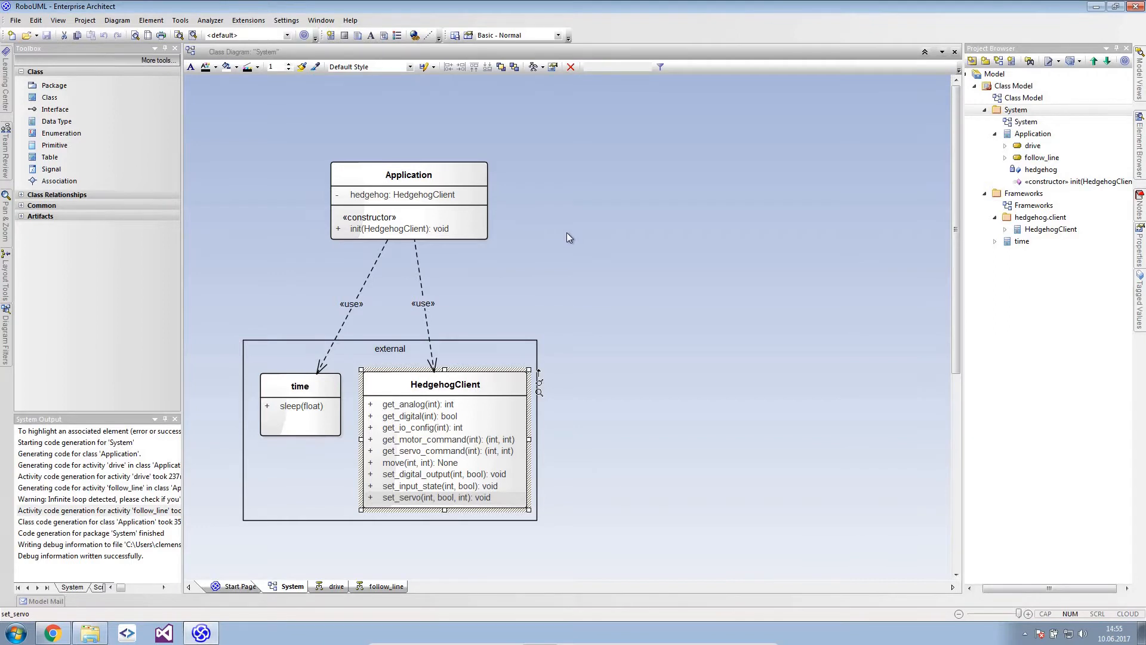
pyautogui.moveTo(688, 212)
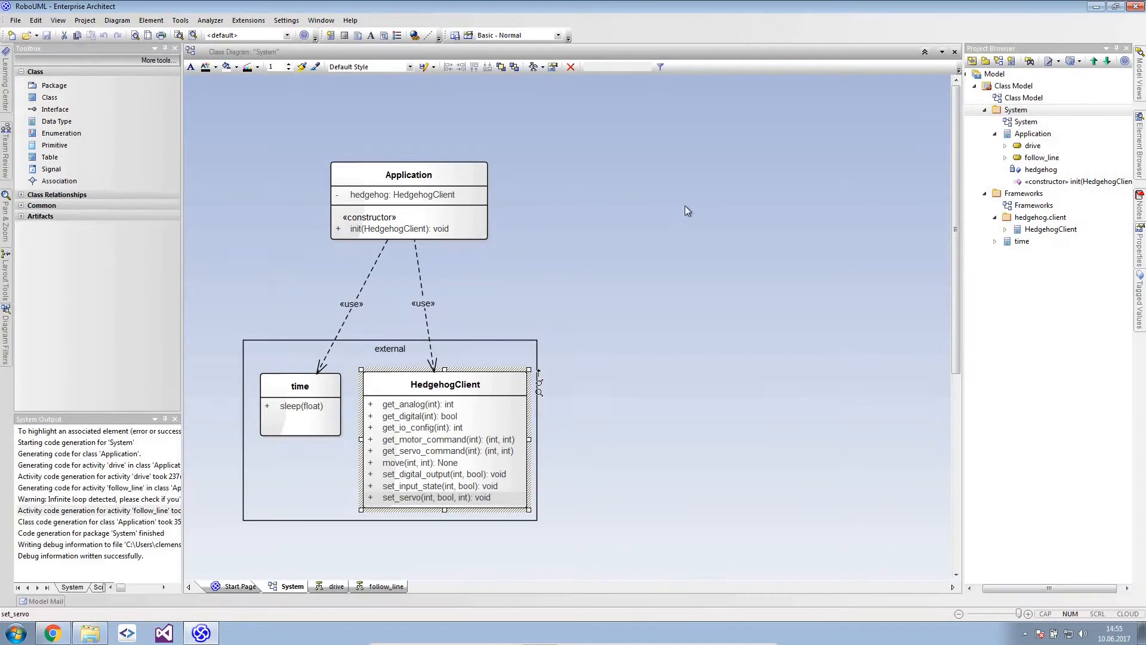
pyautogui.moveTo(791, 203)
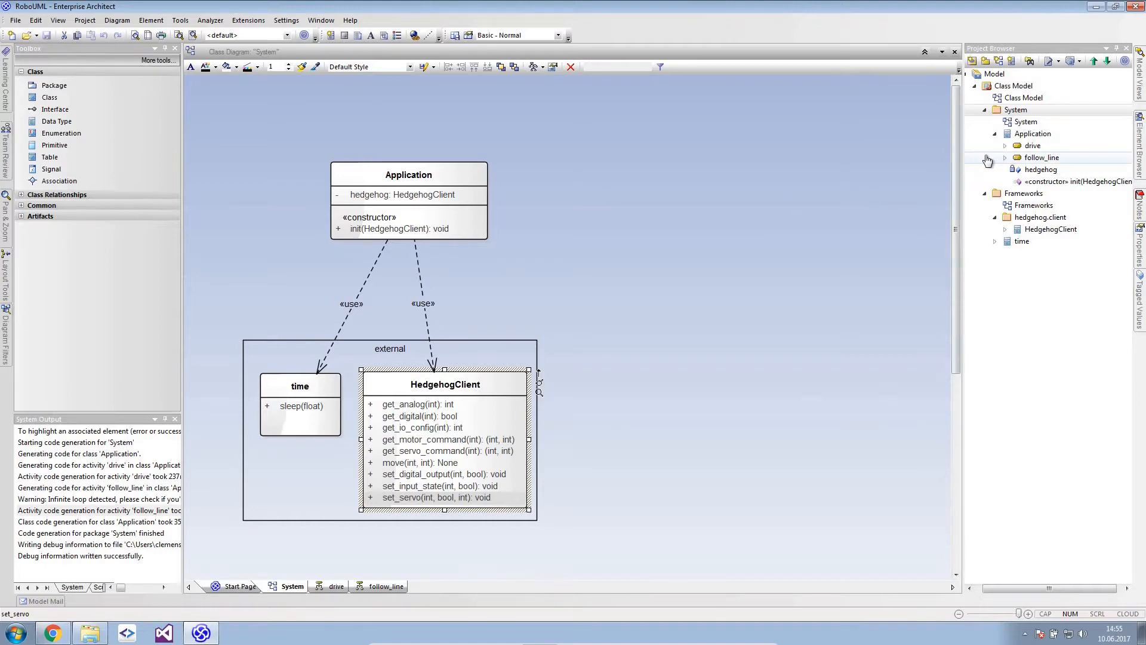
# Step: Expand the follow_line and drive activities under Application in the Project Browser
pyautogui.click(1005, 157)
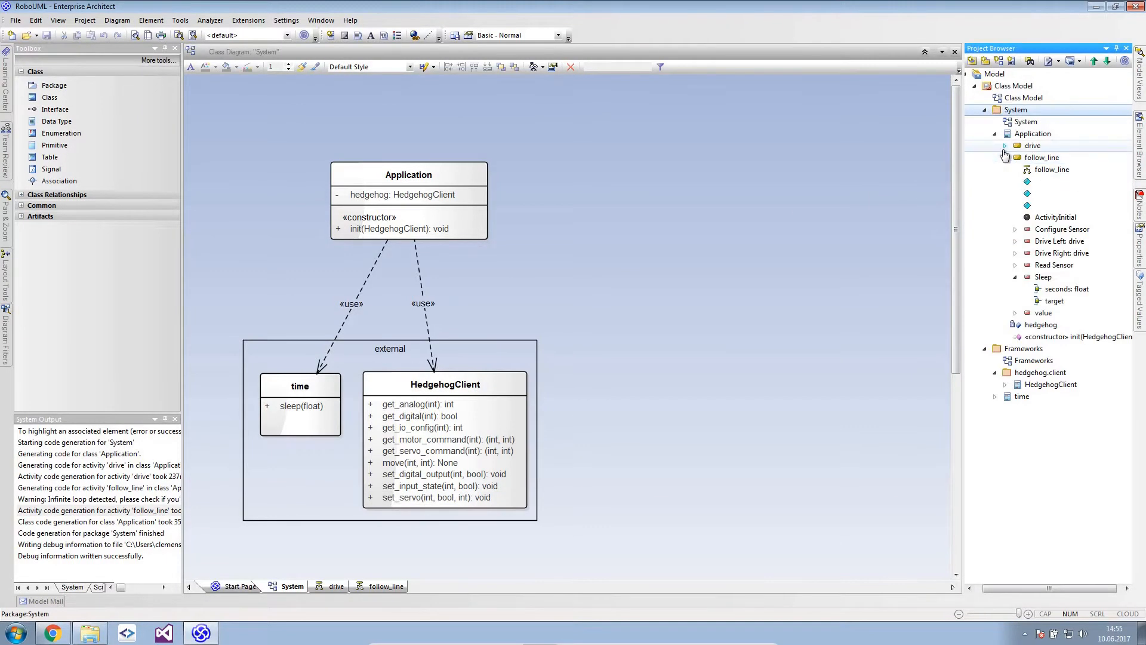
pyautogui.click(1005, 145)
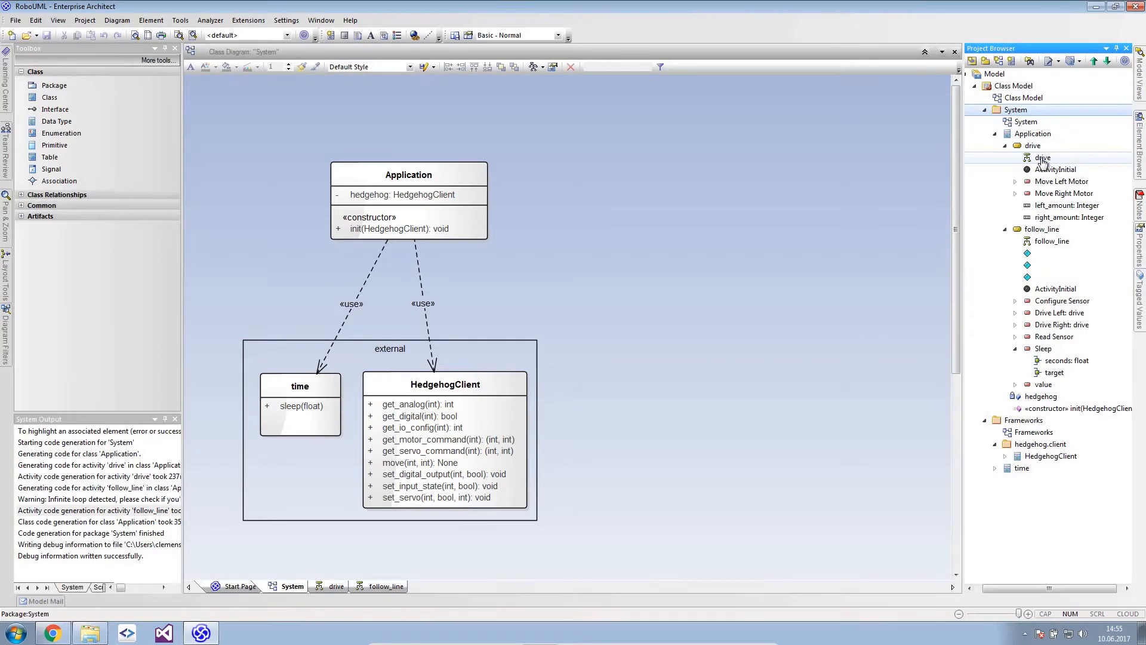
# Step: Show the drive diagram with Move Left Motor and Move Right Motor actions
pyautogui.doubleClick(1041, 157)
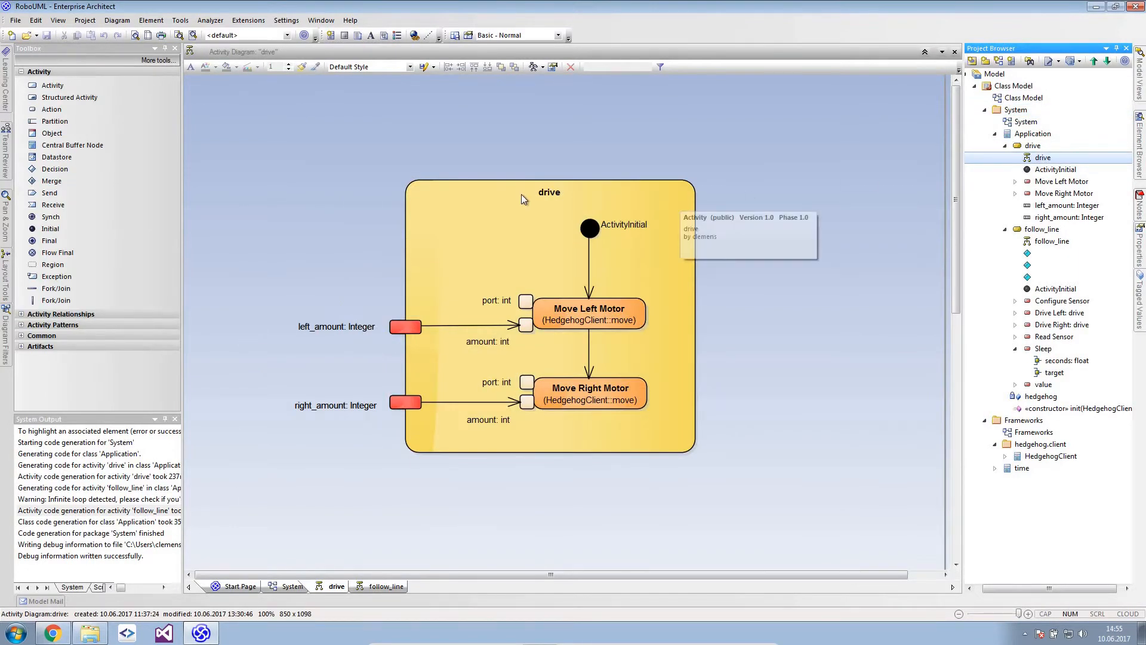
pyautogui.moveTo(326, 338)
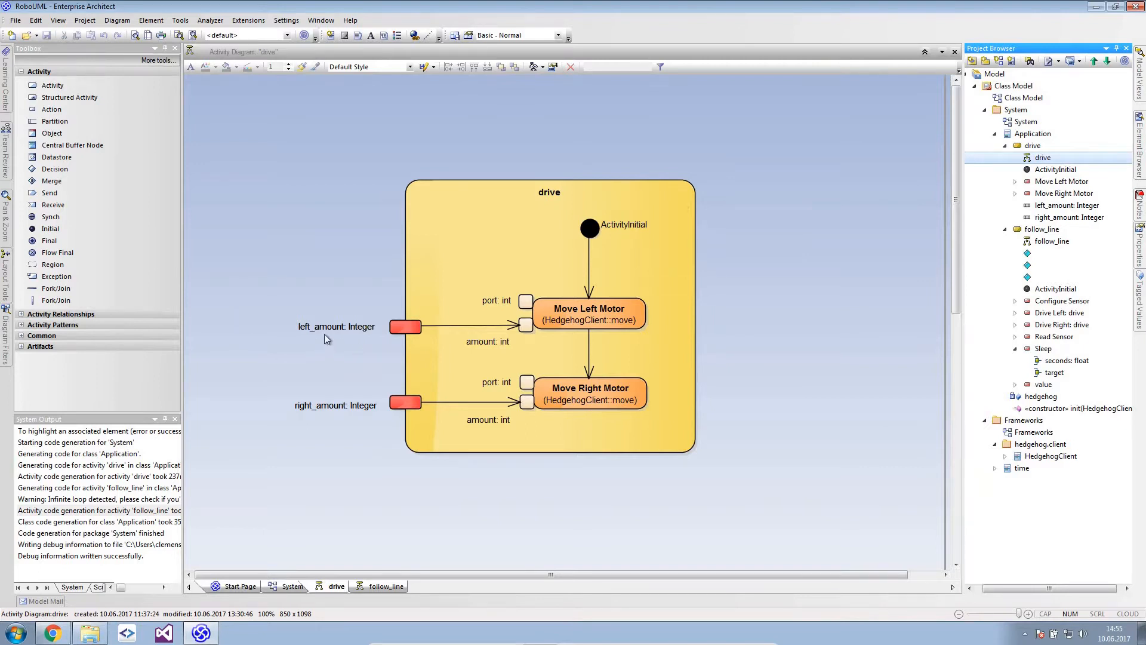
pyautogui.moveTo(330, 430)
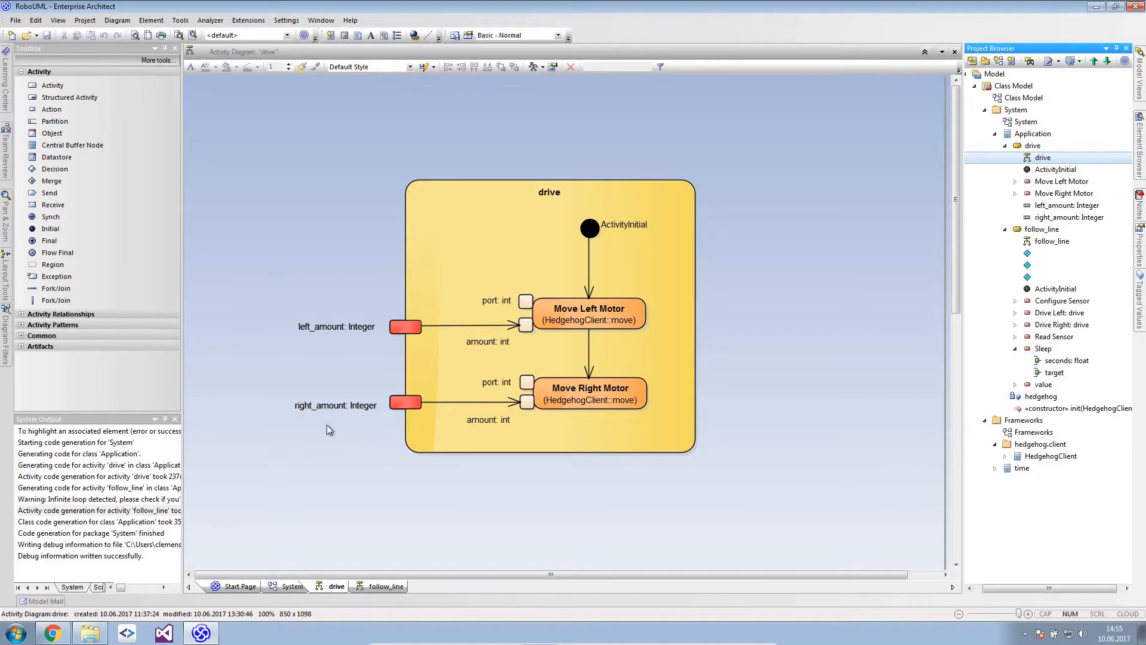
pyautogui.moveTo(647, 308)
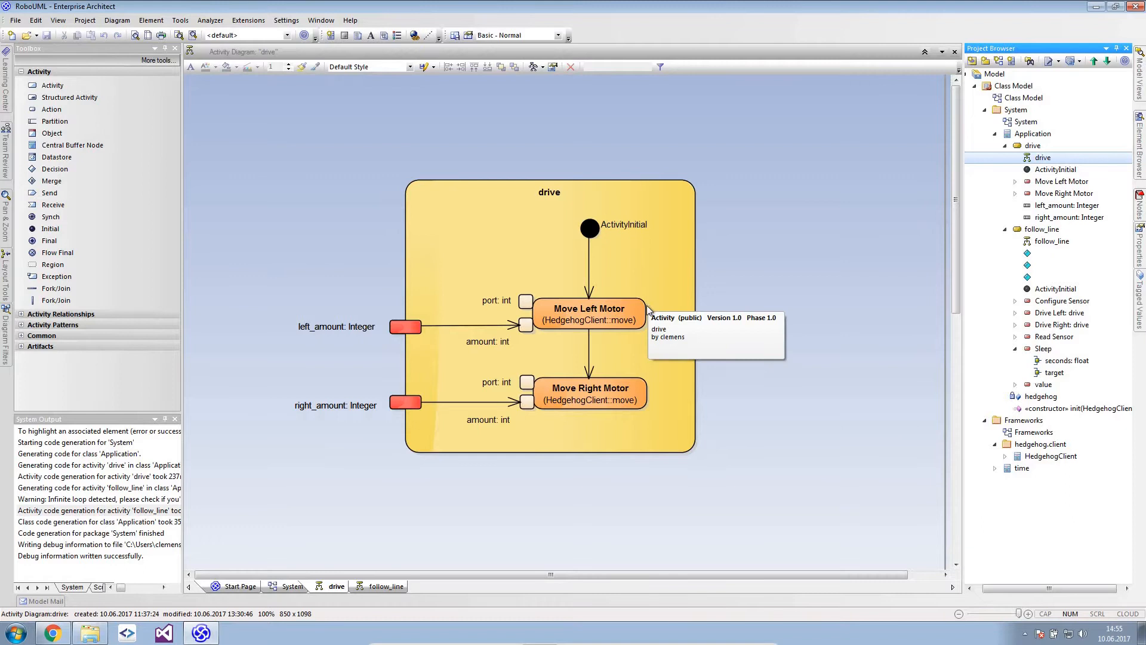
pyautogui.moveTo(645, 308)
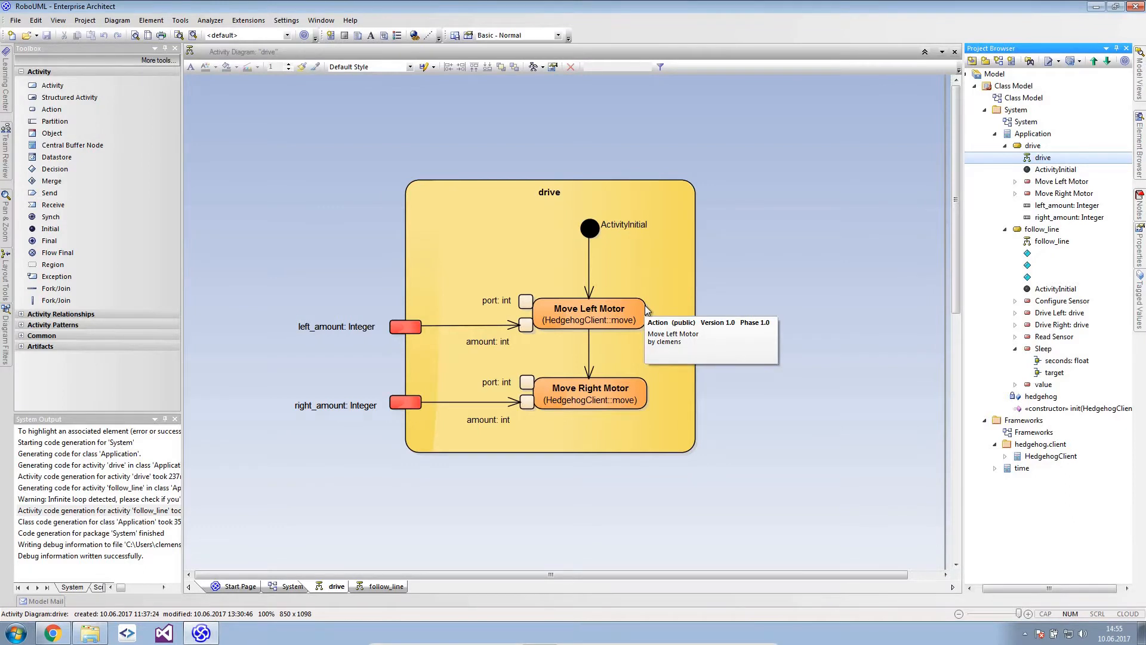
pyautogui.moveTo(641, 387)
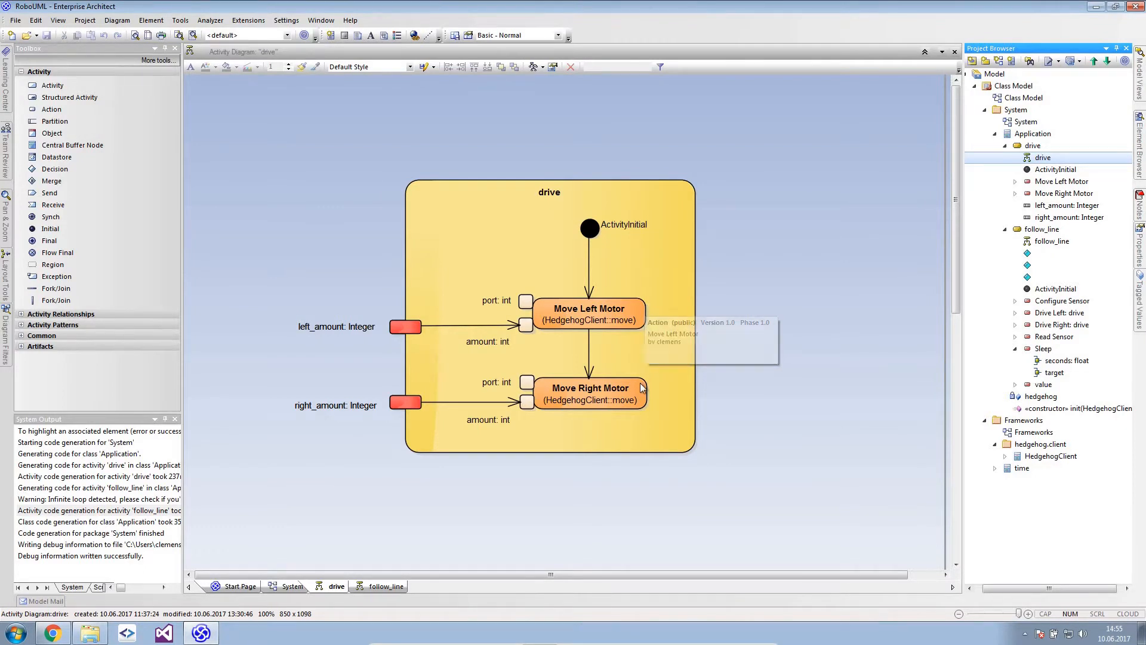
pyautogui.moveTo(642, 400)
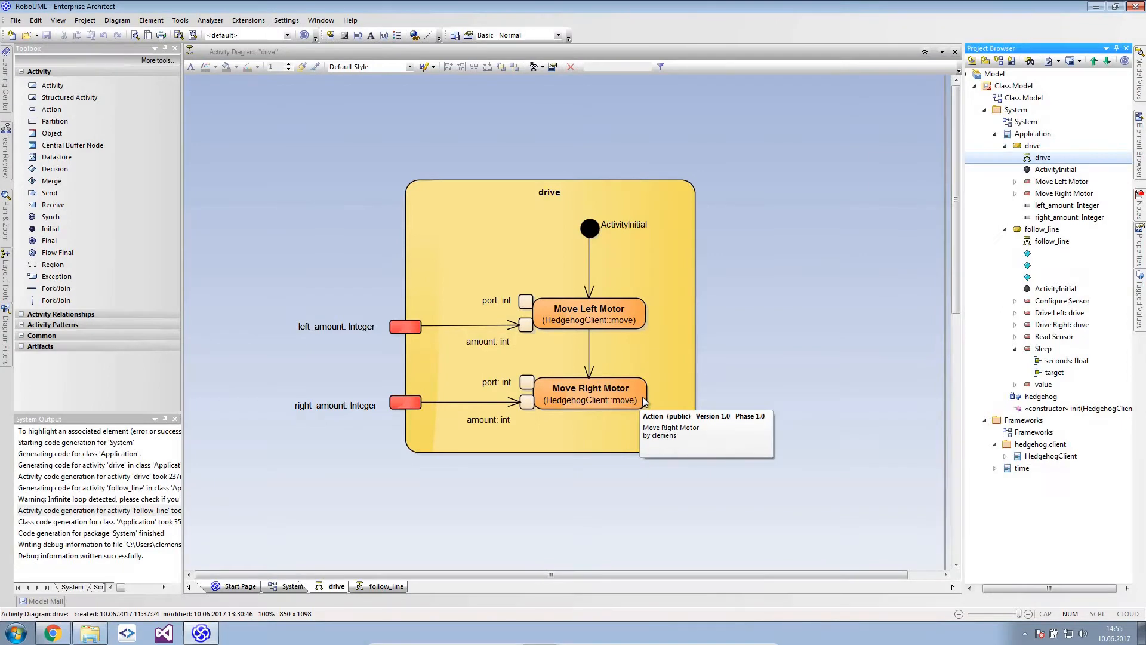
pyautogui.moveTo(719, 384)
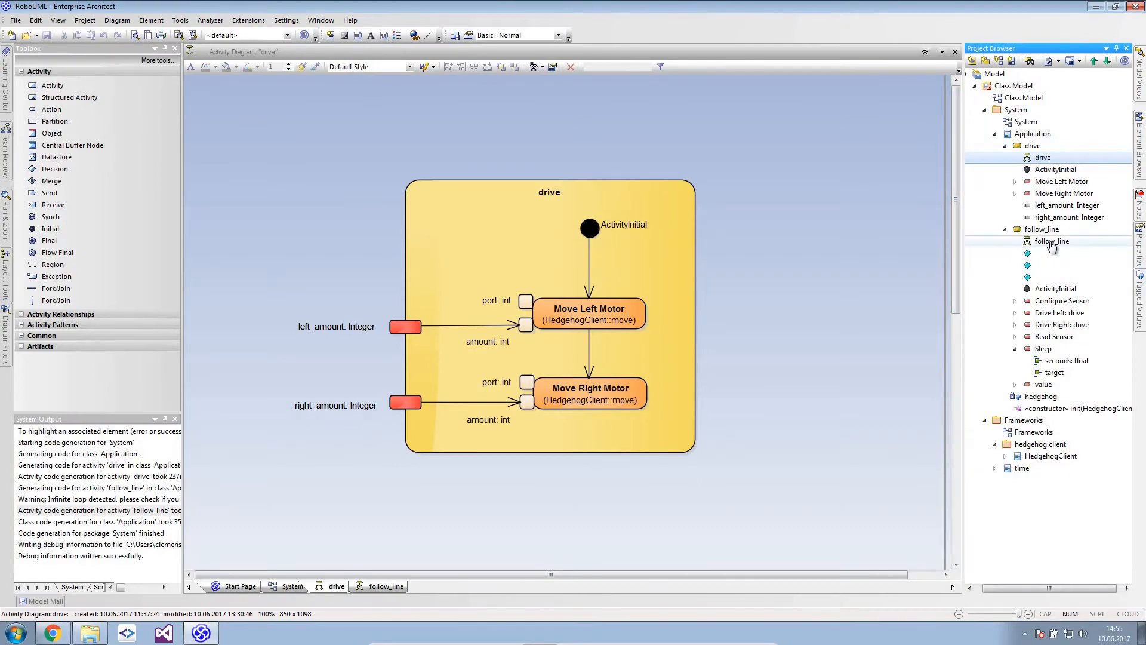
pyautogui.doubleClick(1052, 241)
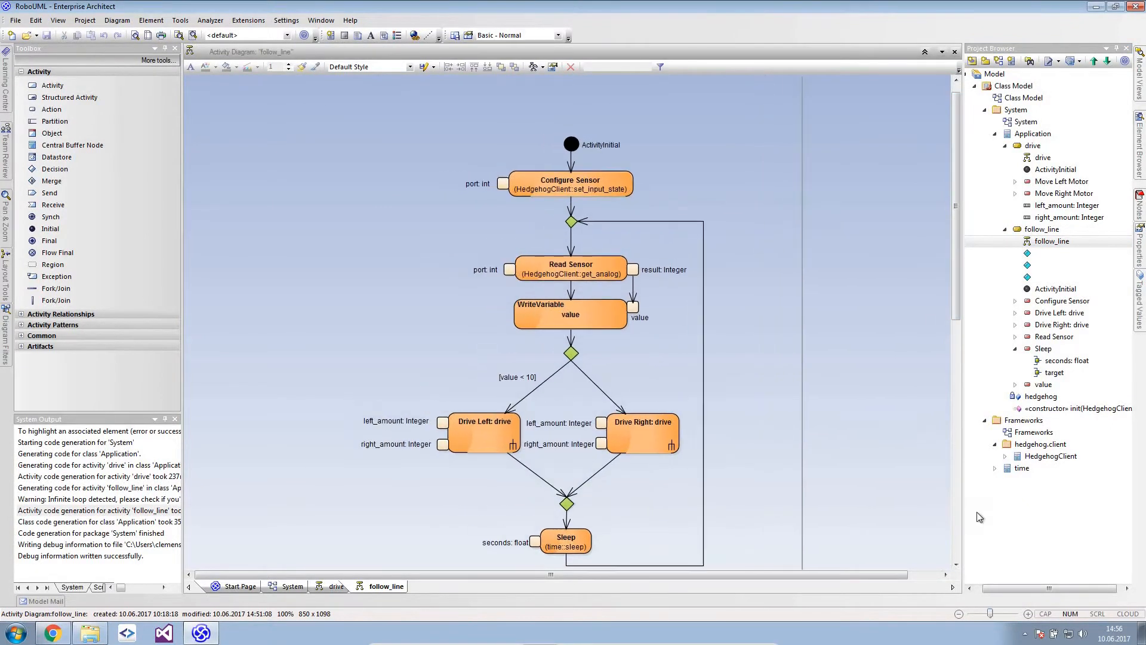
pyautogui.scroll(3)
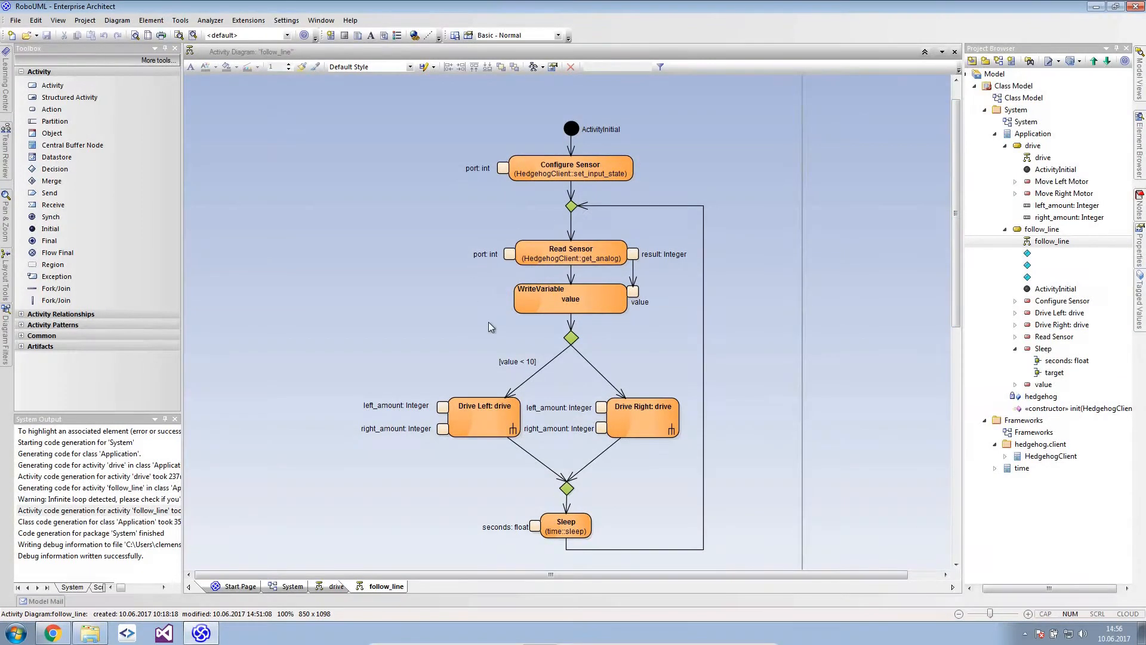
pyautogui.click(570, 253)
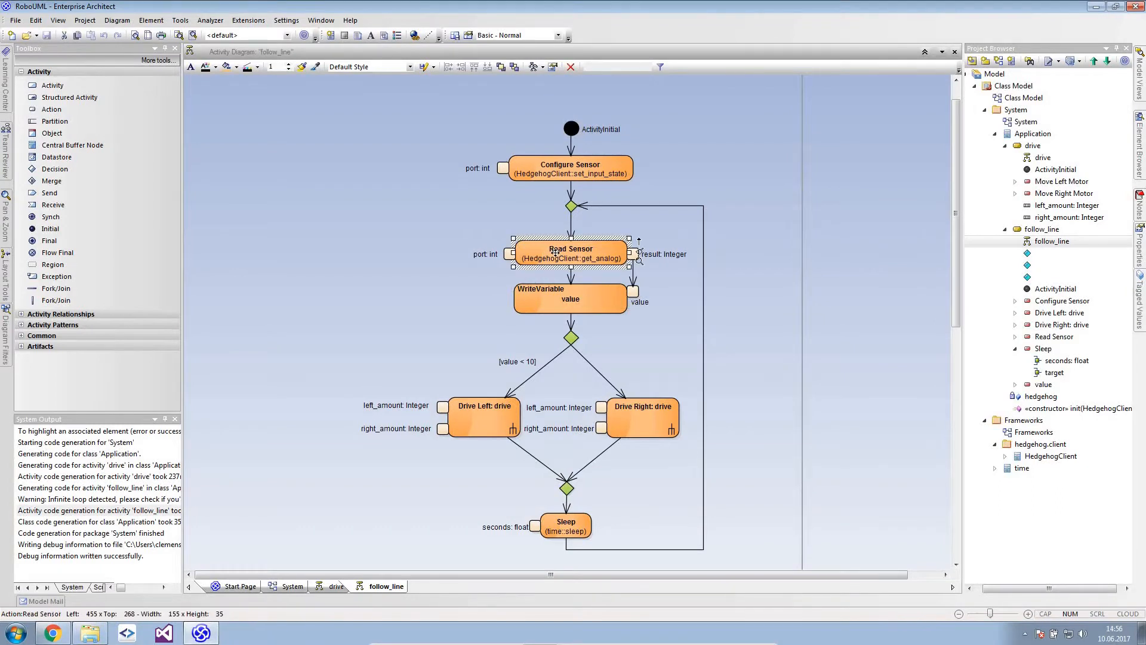
pyautogui.moveTo(484, 433)
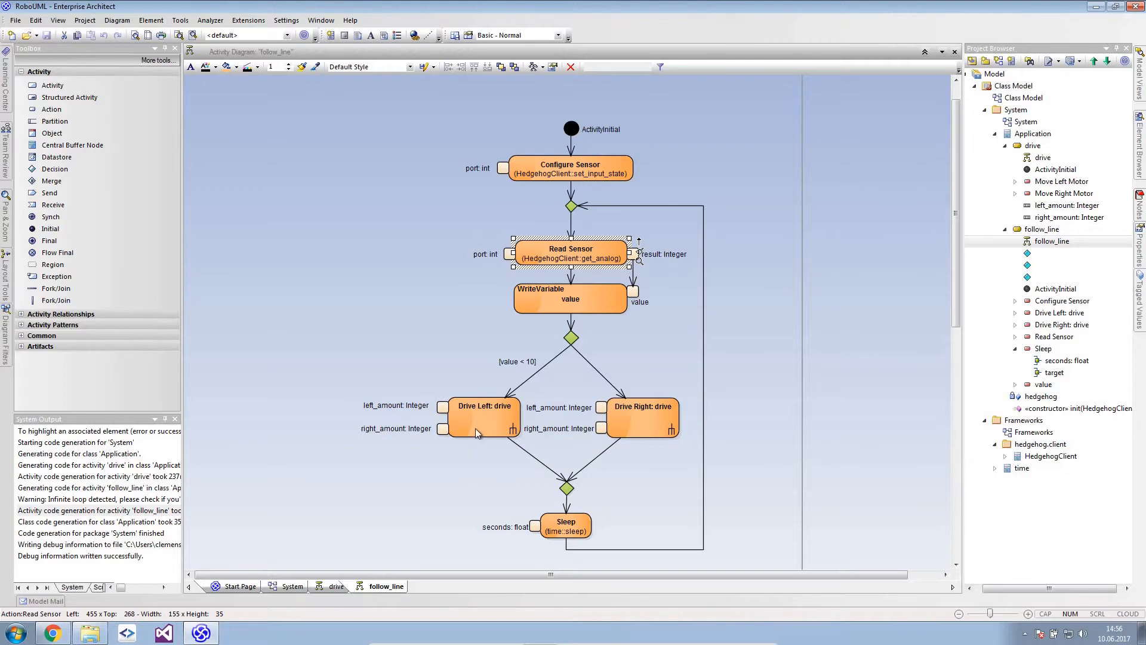
pyautogui.click(642, 418)
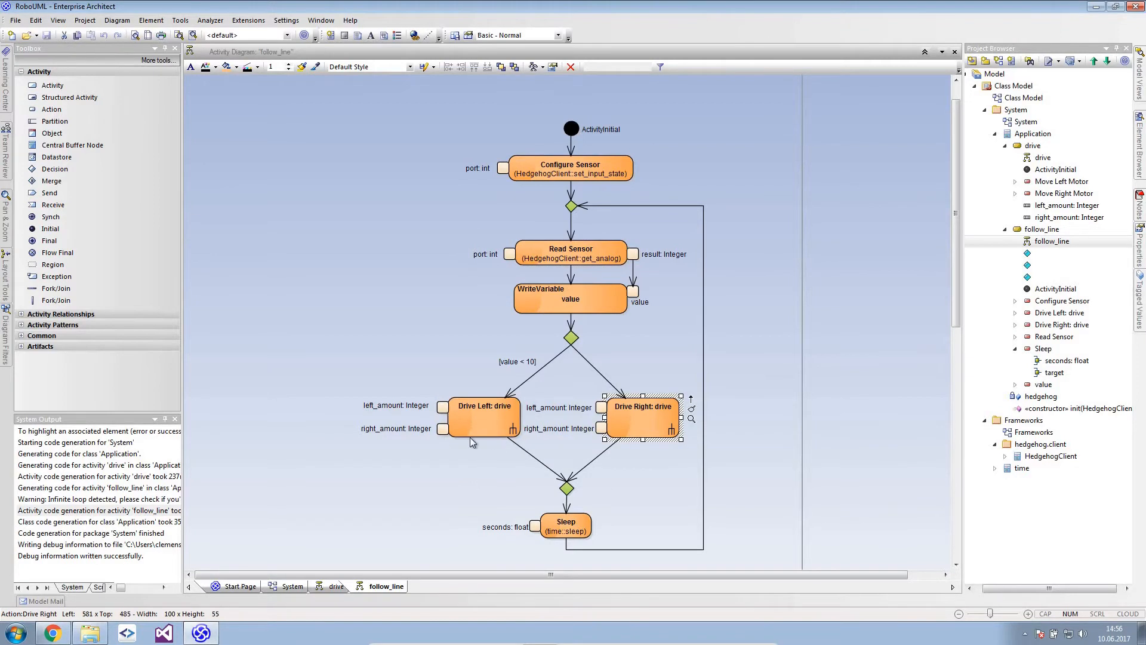
pyautogui.moveTo(512, 436)
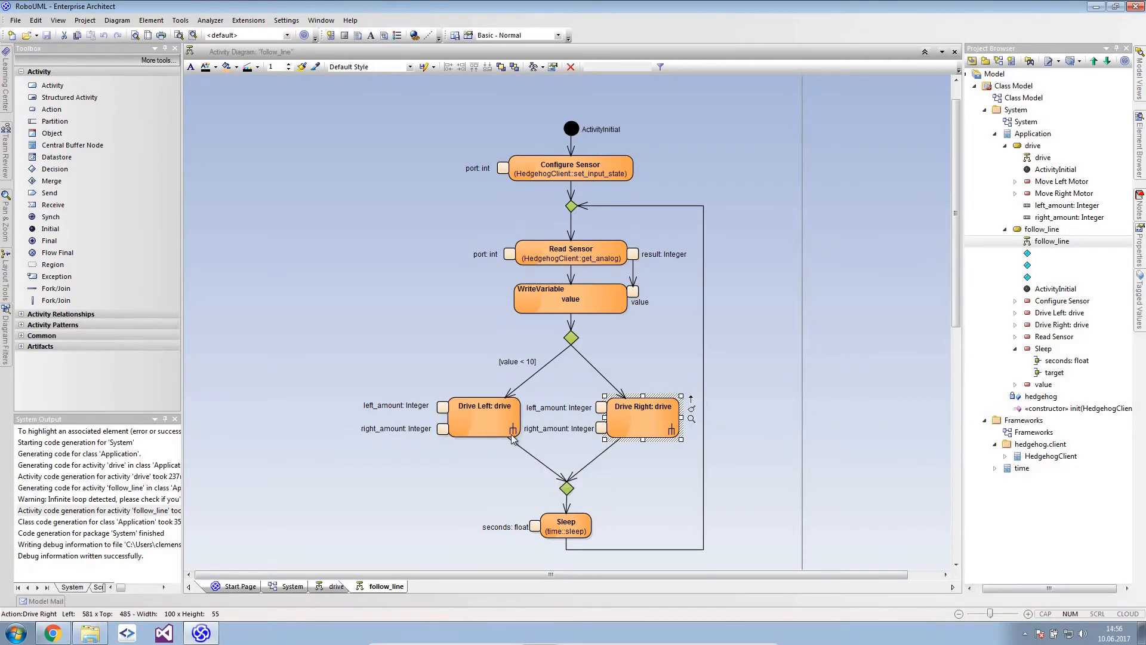
pyautogui.moveTo(455, 510)
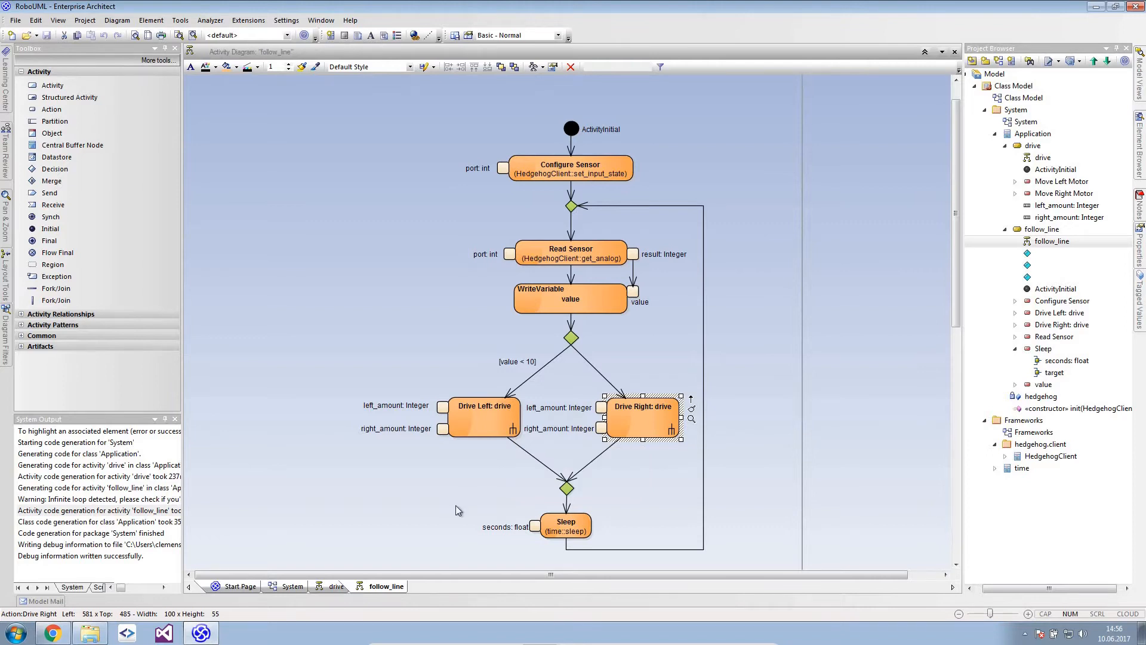
pyautogui.moveTo(552, 525)
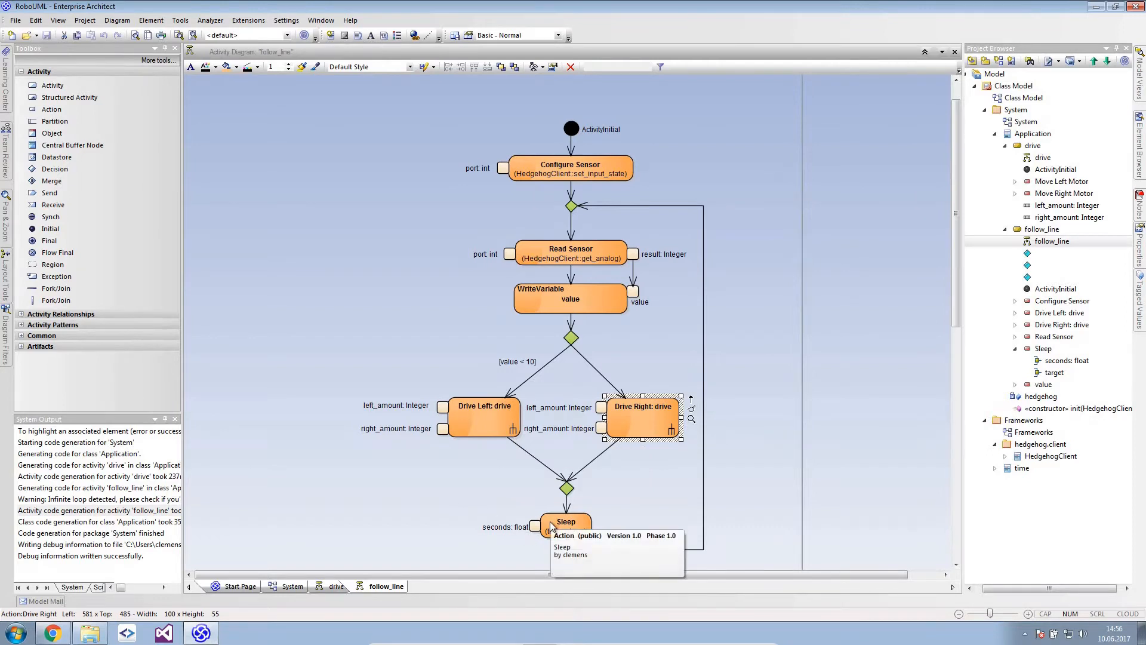
pyautogui.click(565, 525)
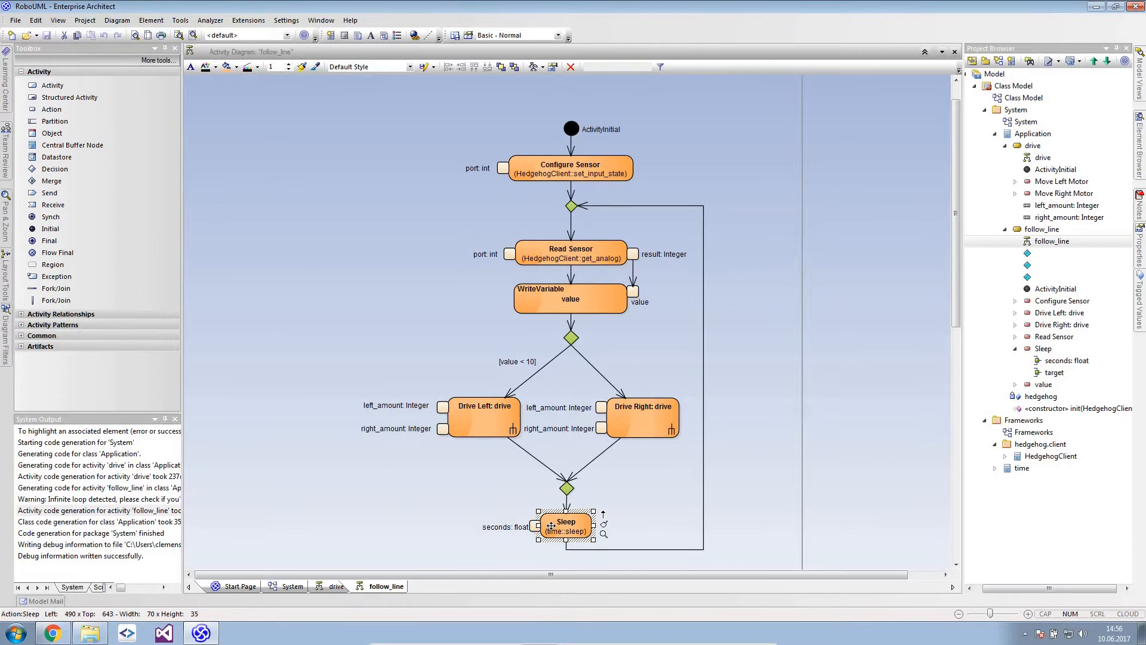
pyautogui.moveTo(619, 506)
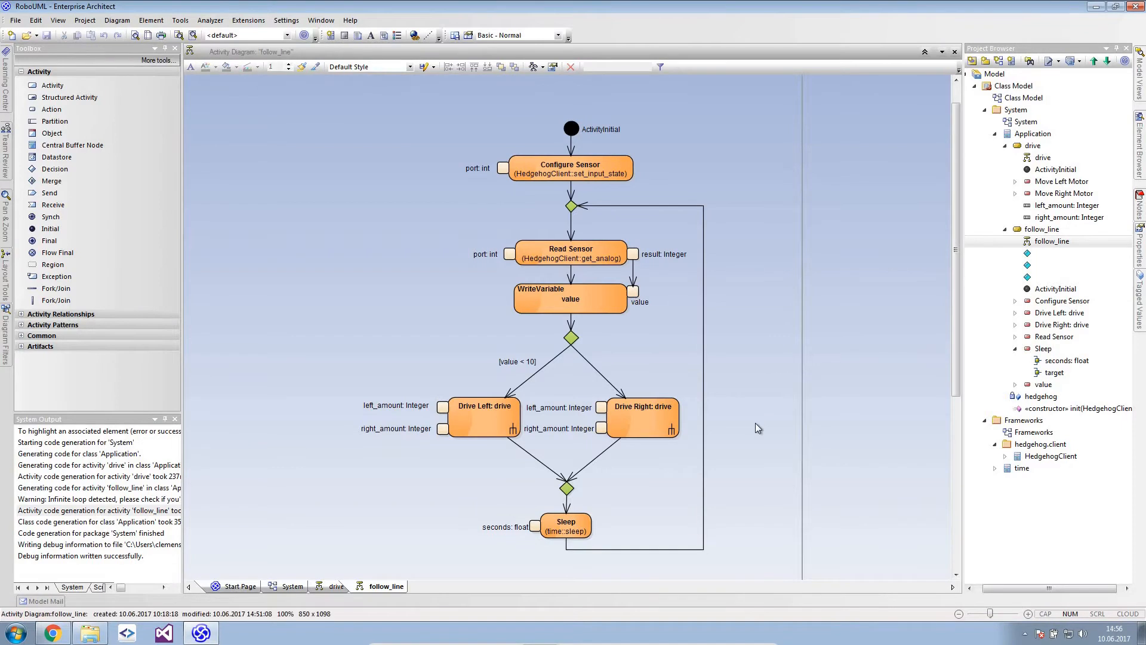
pyautogui.moveTo(841, 225)
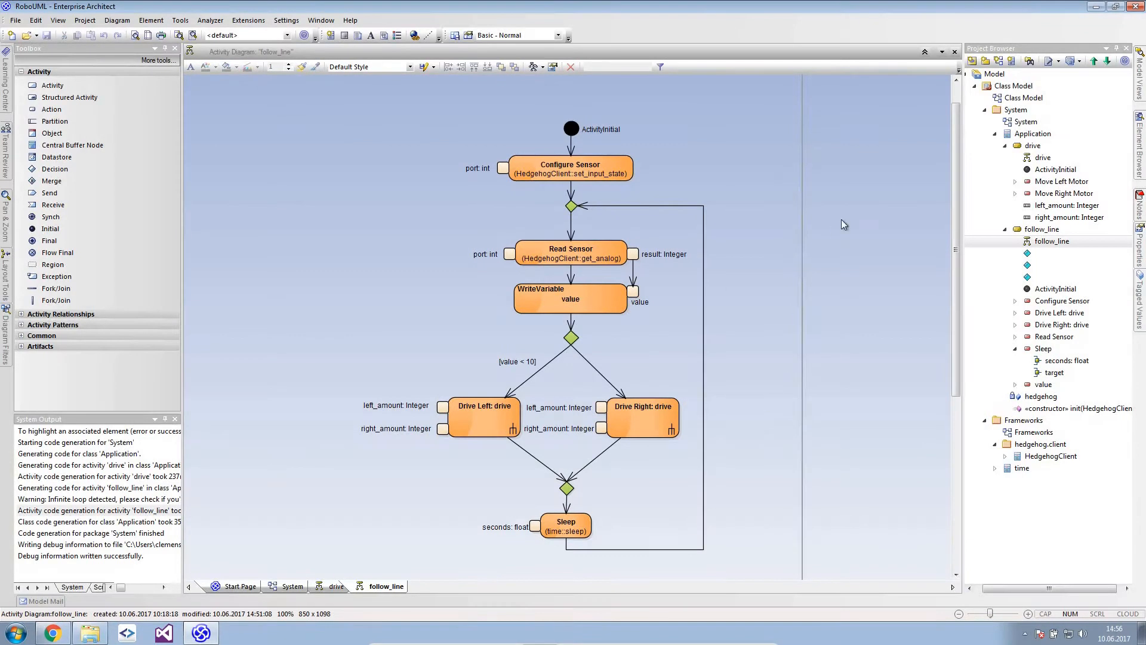
pyautogui.click(1015, 110)
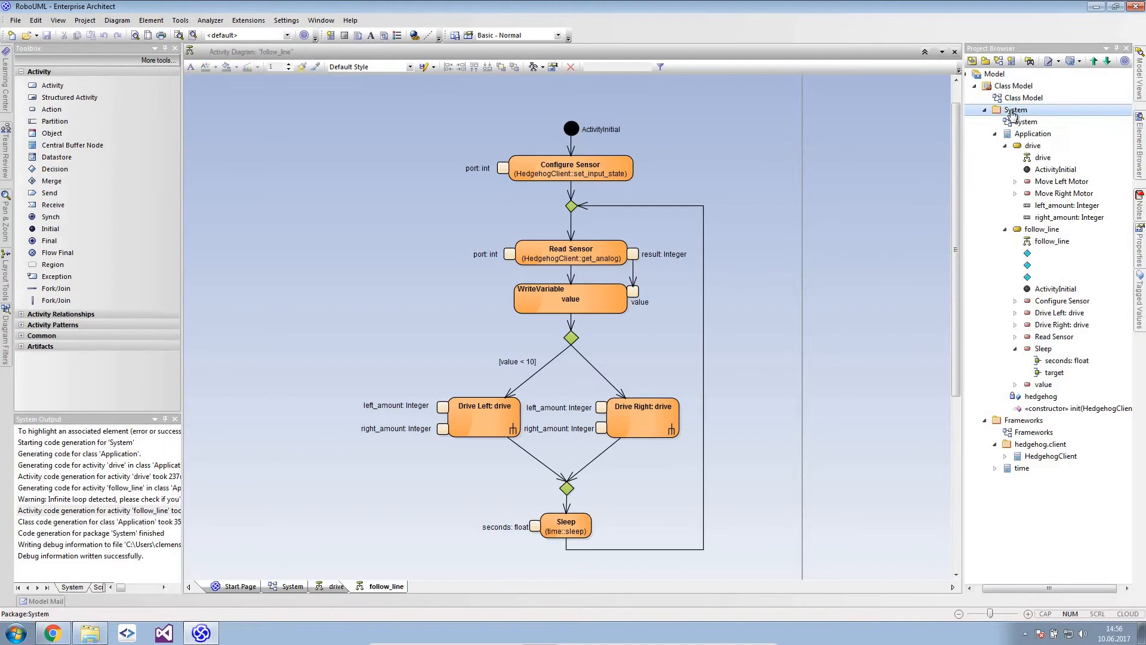
# Step: Run LieberLieber VanillaSource Generate Python Code on System and acknowledge the report
pyautogui.rightClick(1014, 110)
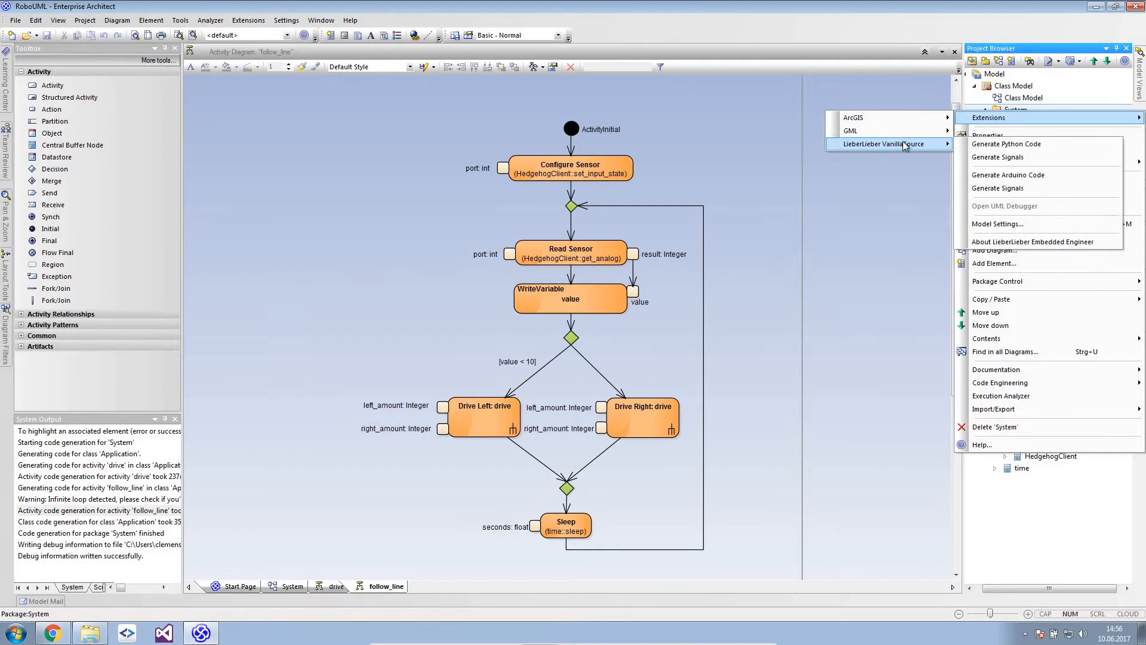
pyautogui.moveTo(1006, 143)
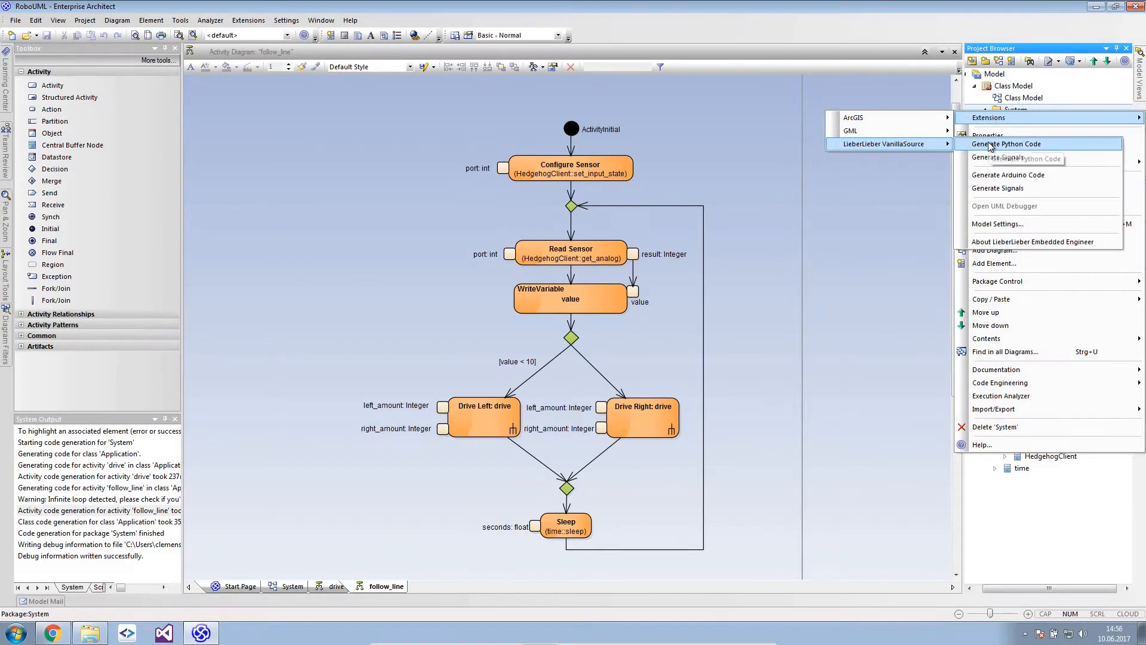
pyautogui.click(1007, 143)
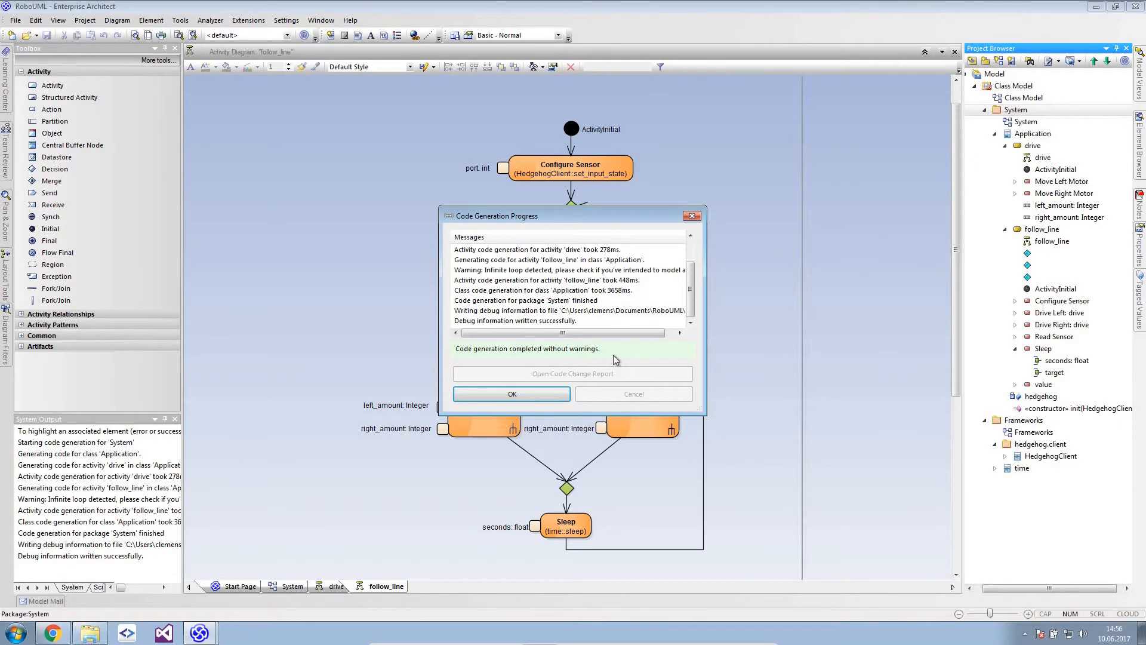
pyautogui.click(513, 393)
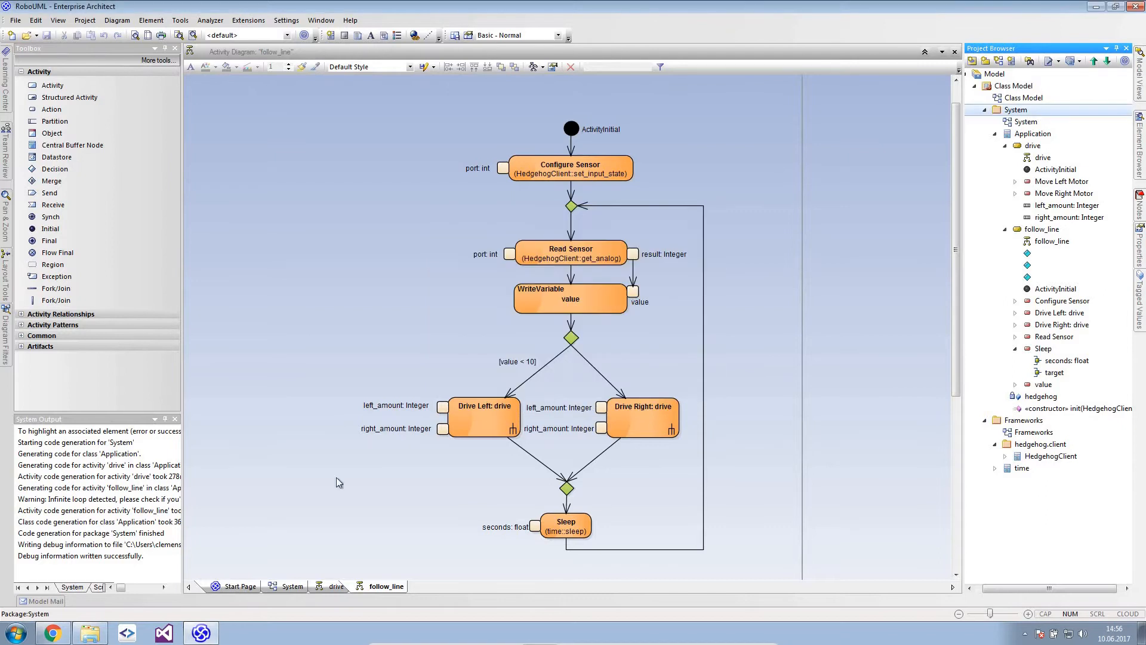
pyautogui.click(92, 545)
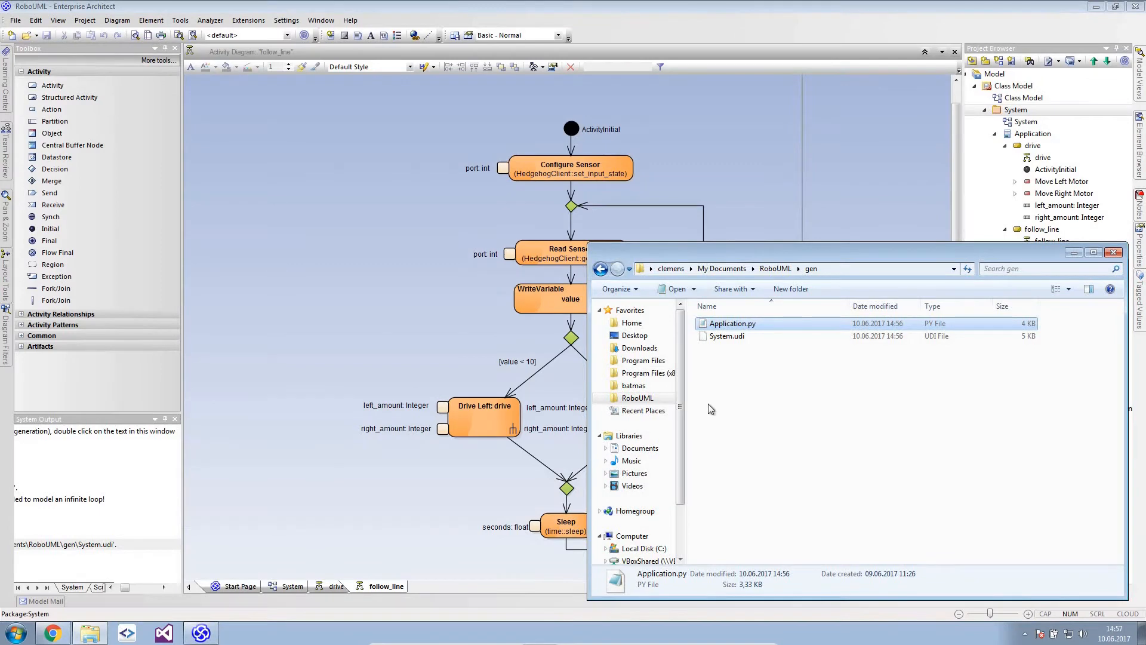
# Step: Load the generated Application.py from the gen folder into Notepad
pyautogui.doubleClick(732, 324)
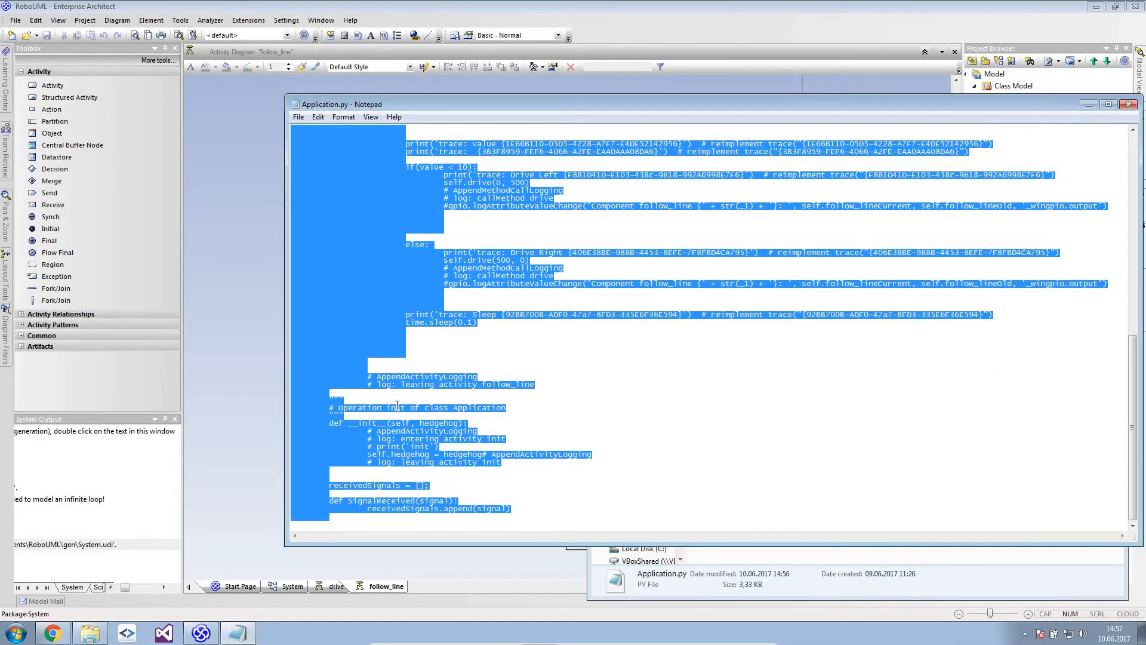
pyautogui.moveTo(51, 632)
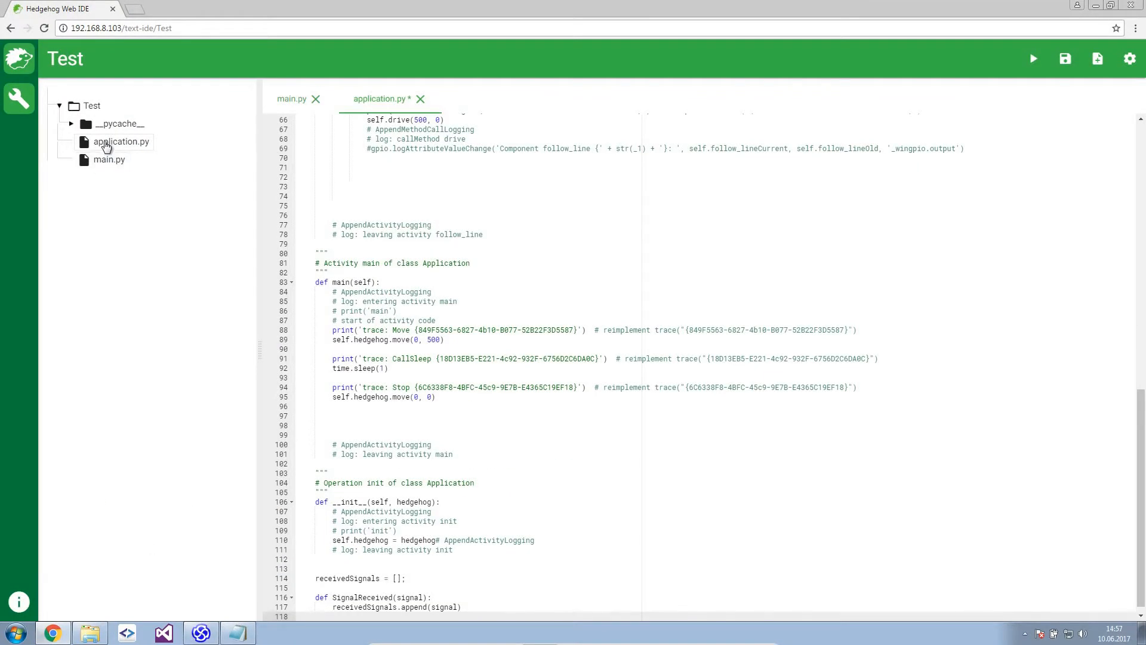
# Step: Uncomment the Application(hedgehog).follow_line() call on line 7 of main.py
pyautogui.click(291, 99)
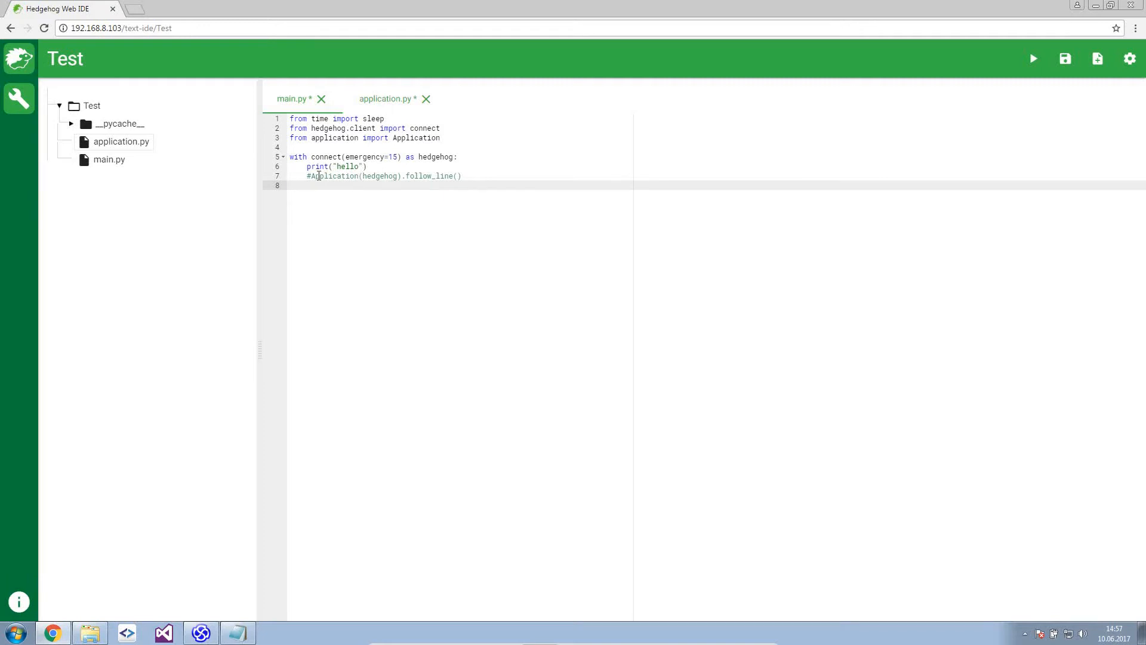
pyautogui.press('Backspace')
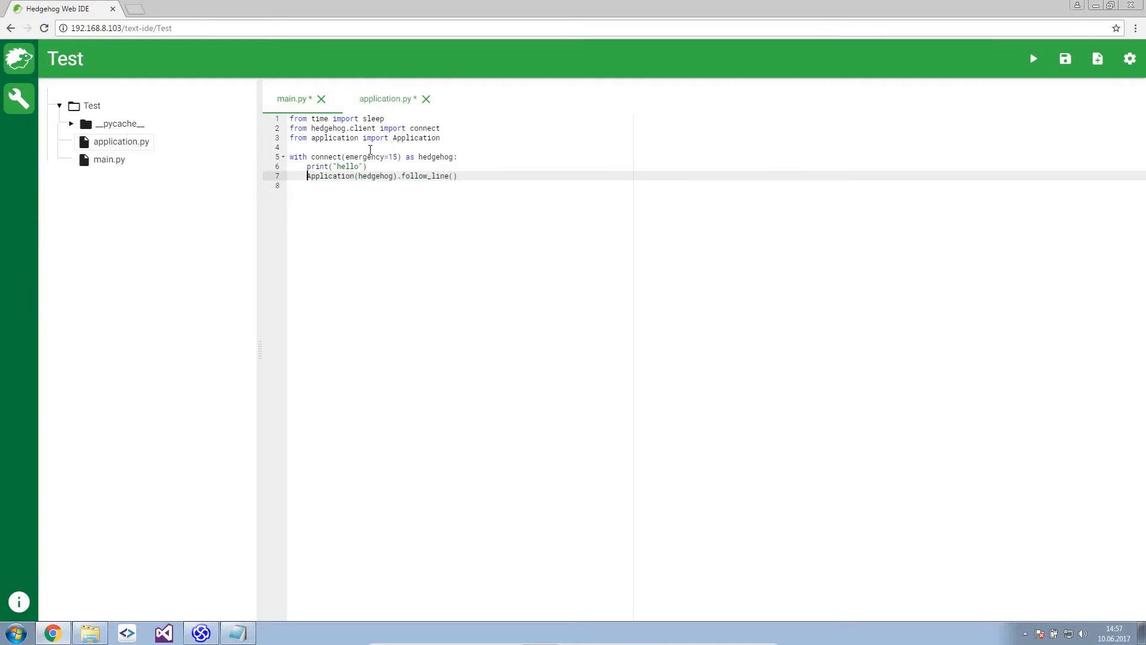
pyautogui.doubleClick(425, 176)
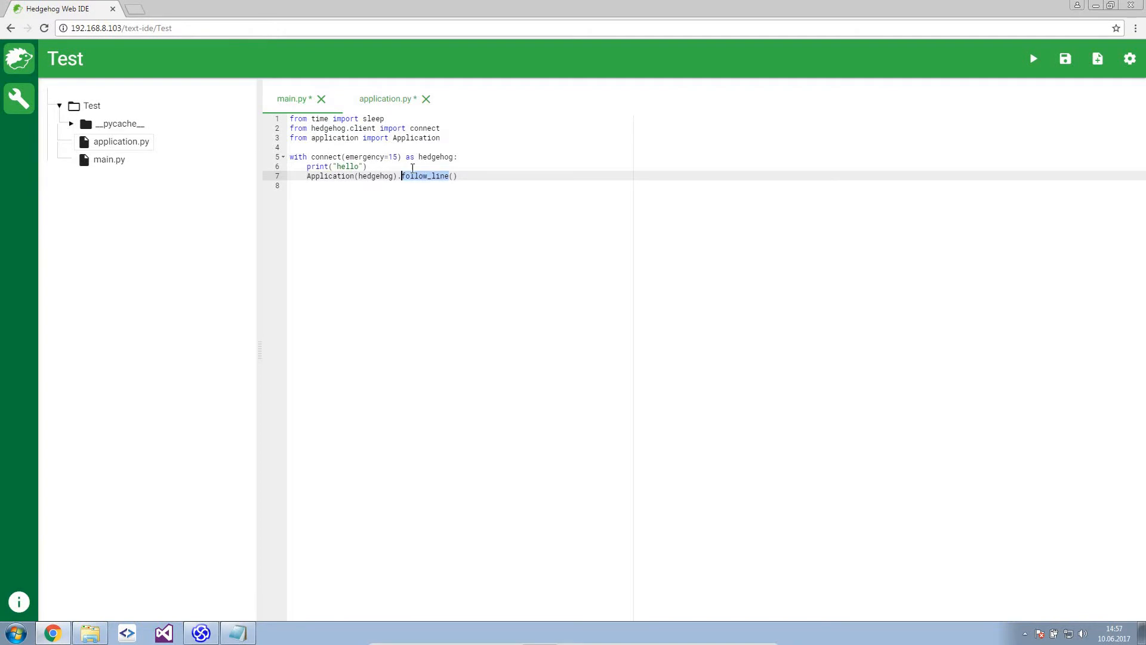
# Step: Compare the follow_line method name against application.py and settle on application.py
pyautogui.click(386, 99)
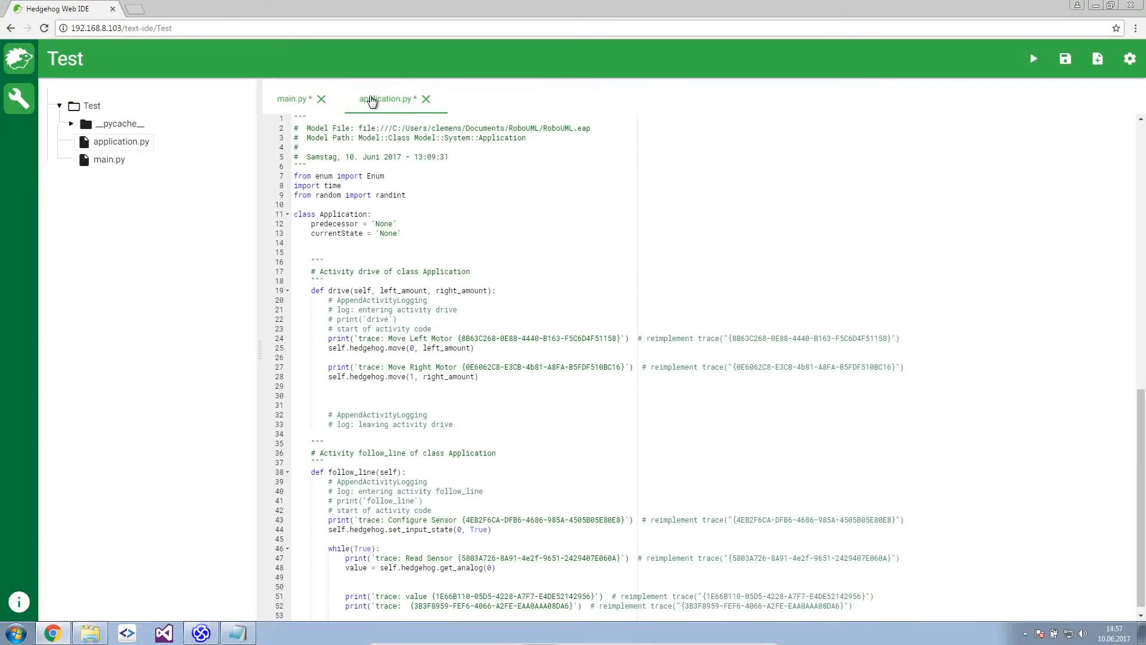
pyautogui.click(292, 99)
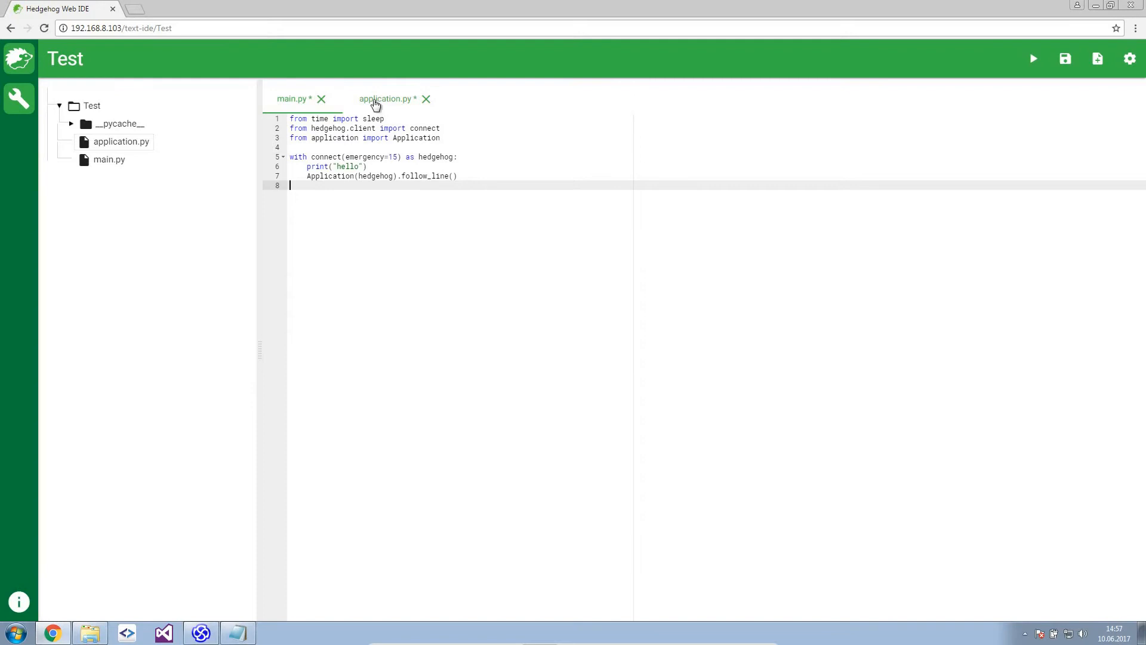
pyautogui.click(292, 99)
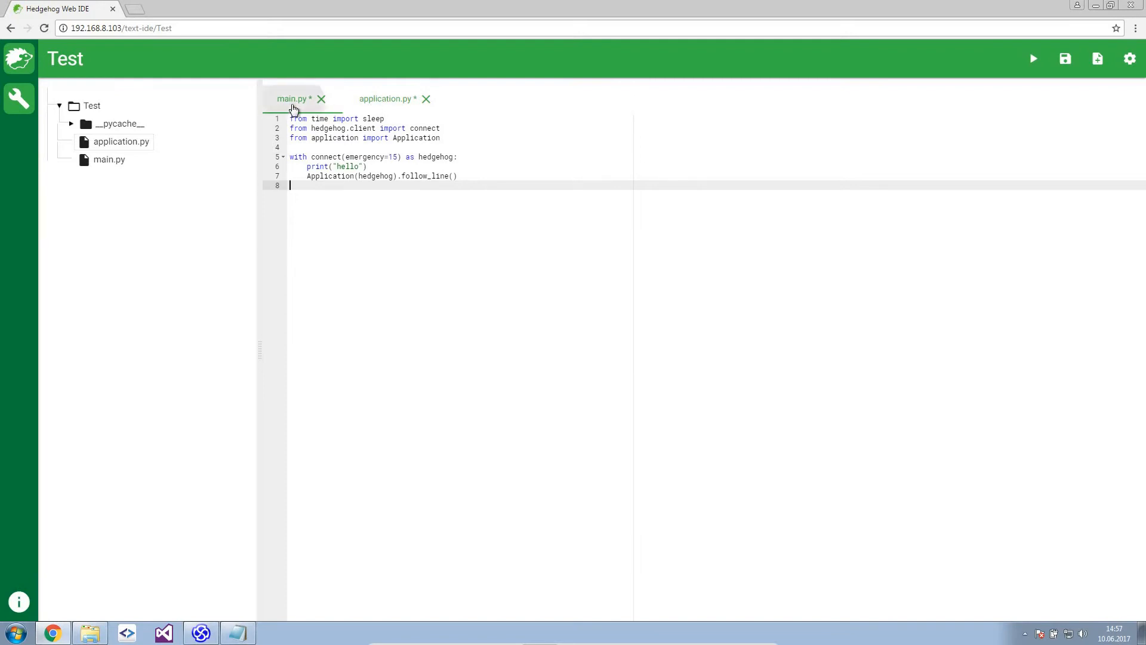
pyautogui.click(385, 99)
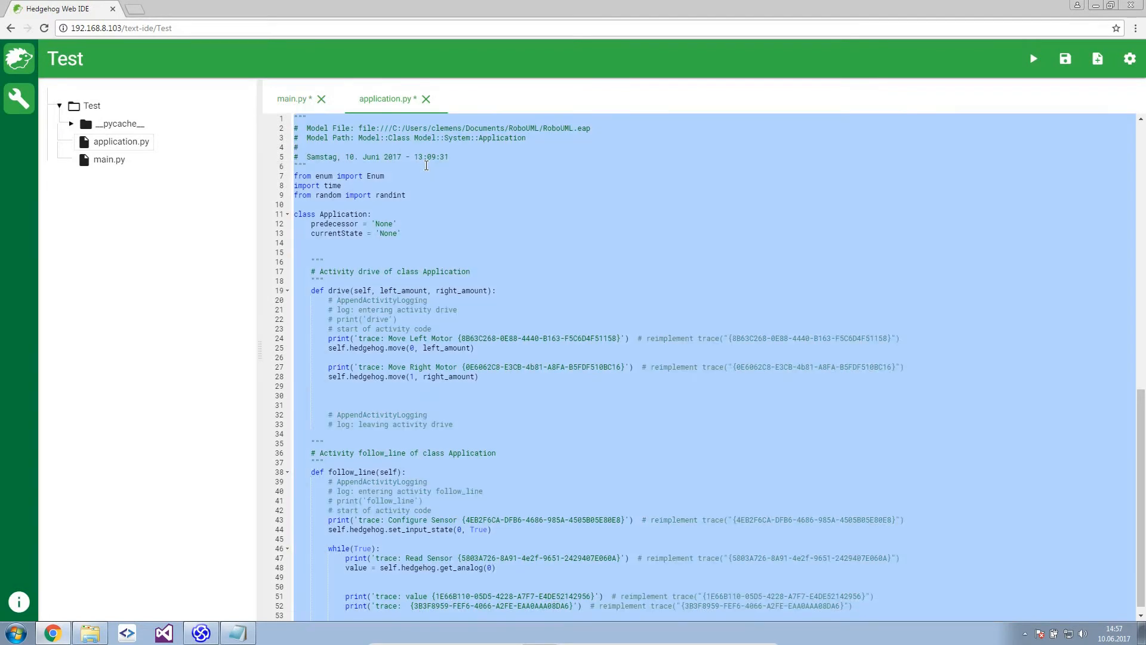
# Step: Scroll through the pasted generated code down to the drive branches and signal handler
pyautogui.scroll(-3)
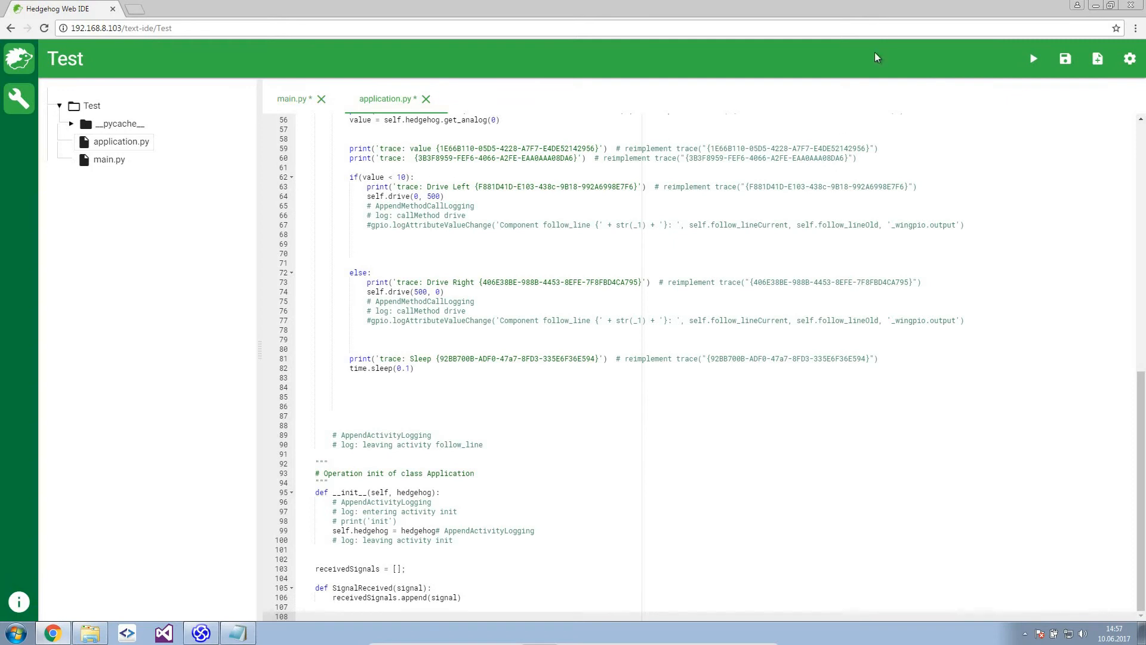
pyautogui.moveTo(821, 95)
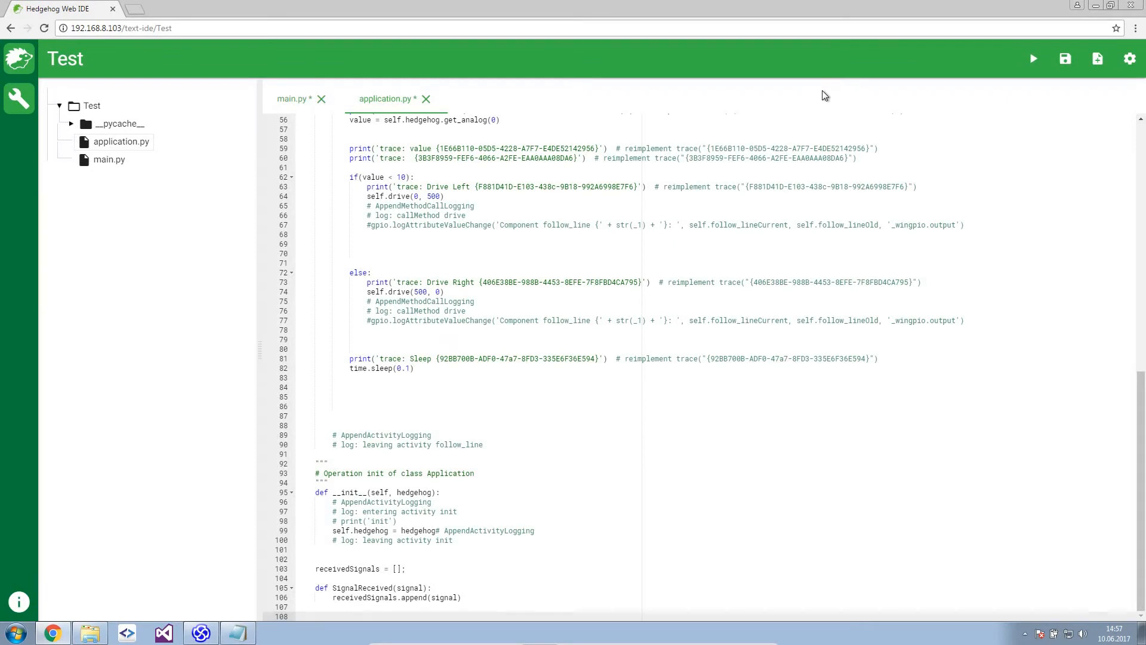
pyautogui.moveTo(671, 137)
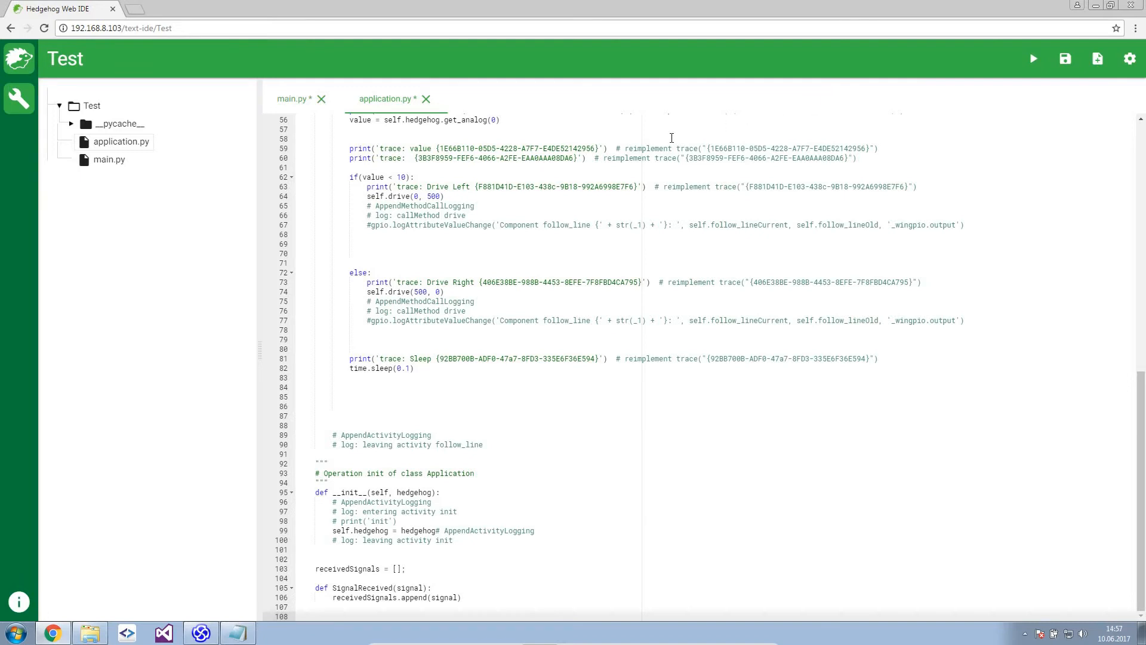